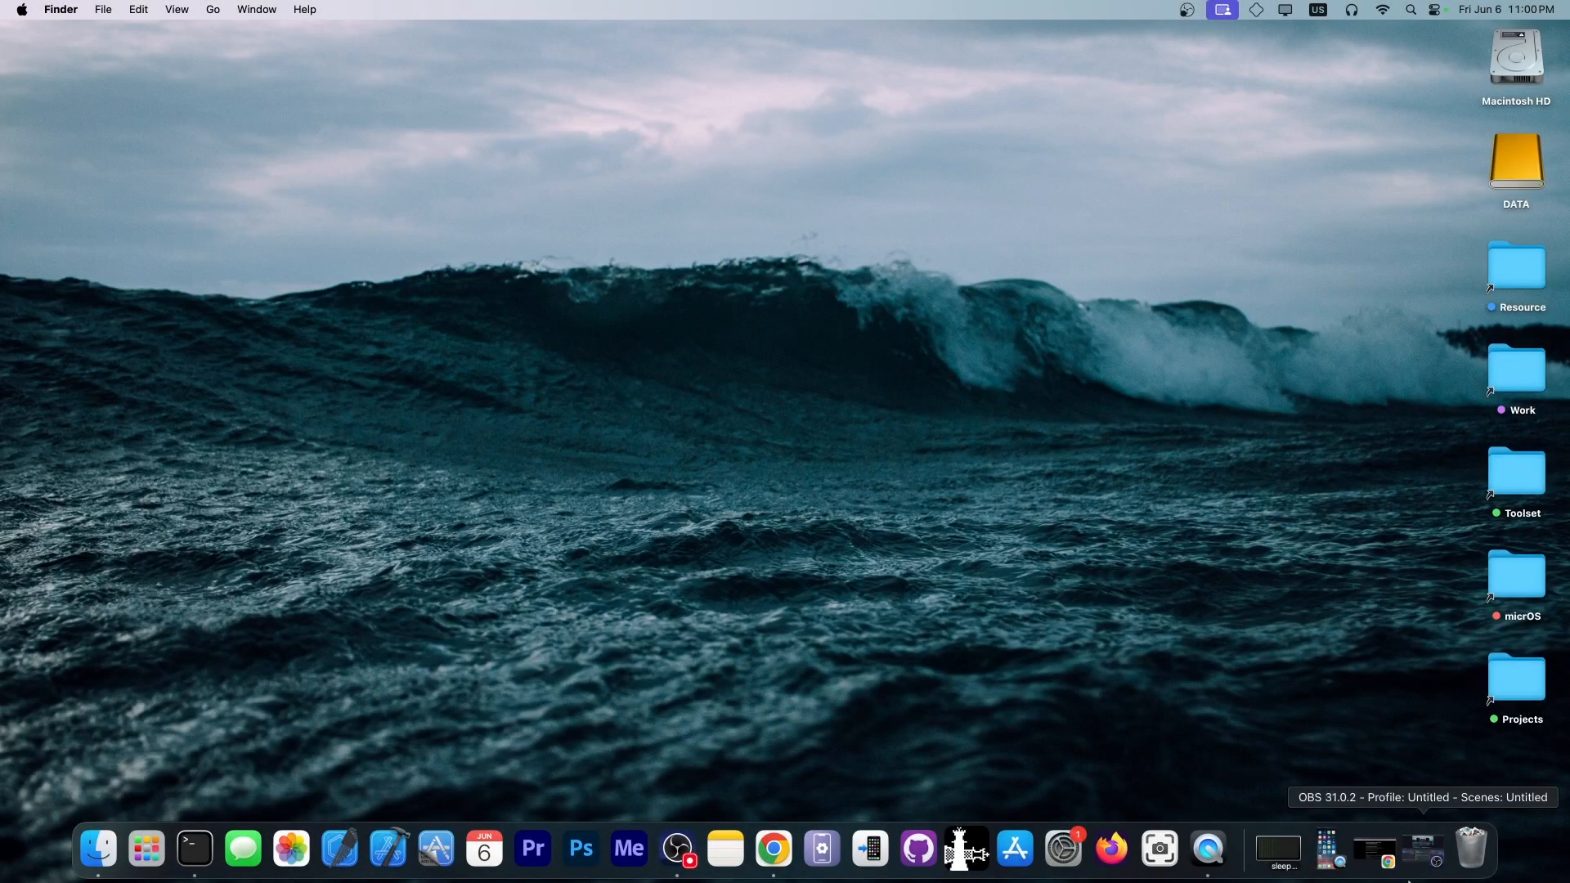
# Step: Bring Chrome forward, scroll Apple's iOS 18.4.1 notes to the CoreAudio and RPAC entries, then switch to the blog tab
pyautogui.click(771, 849)
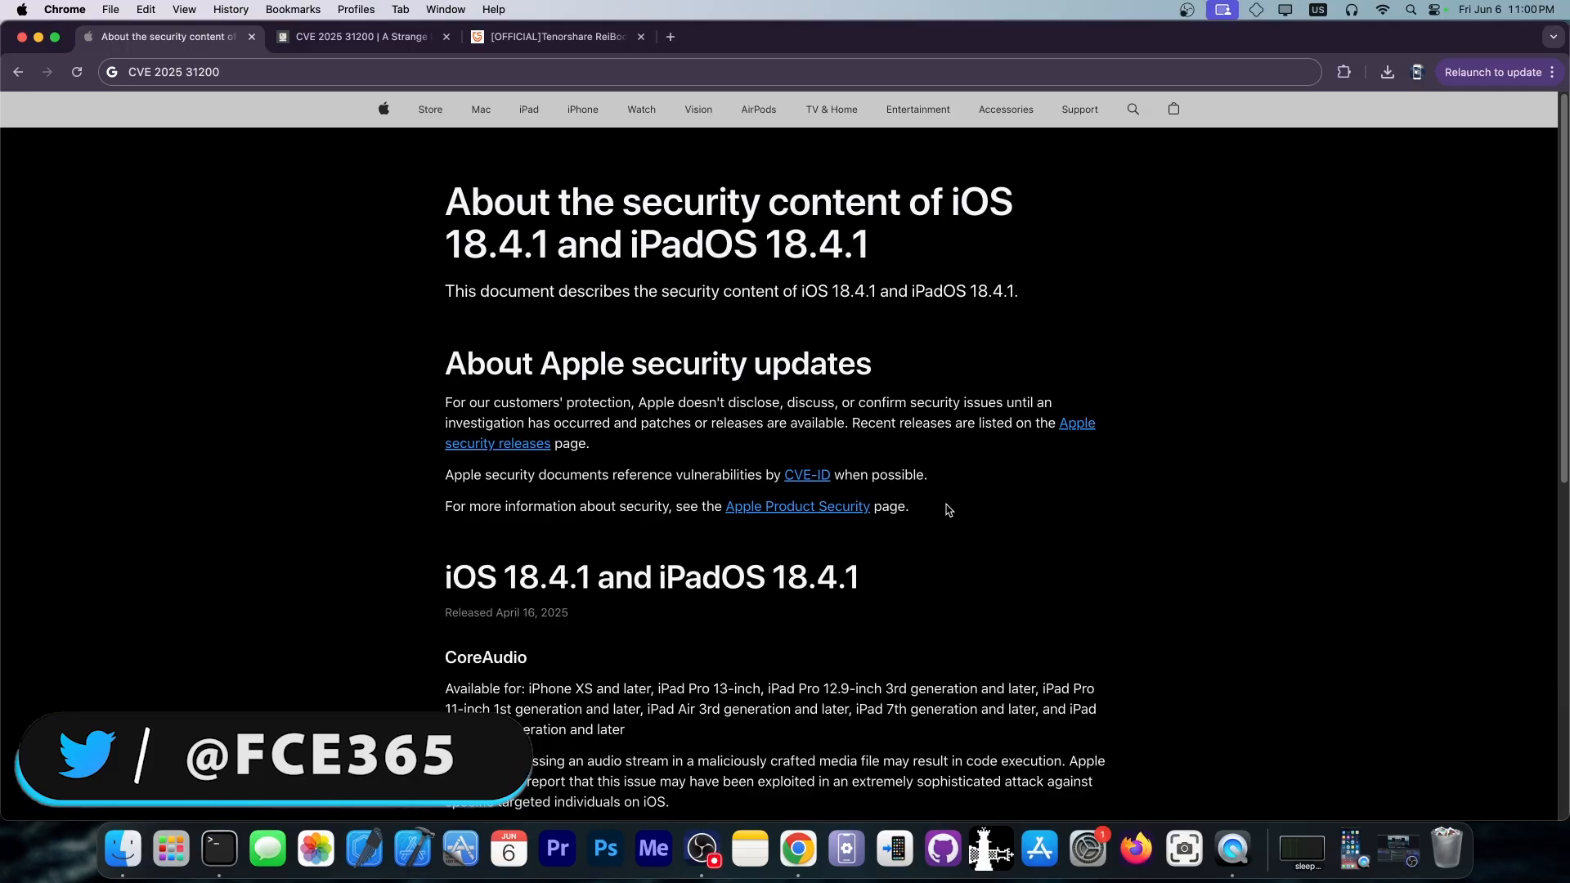
pyautogui.scroll(-3)
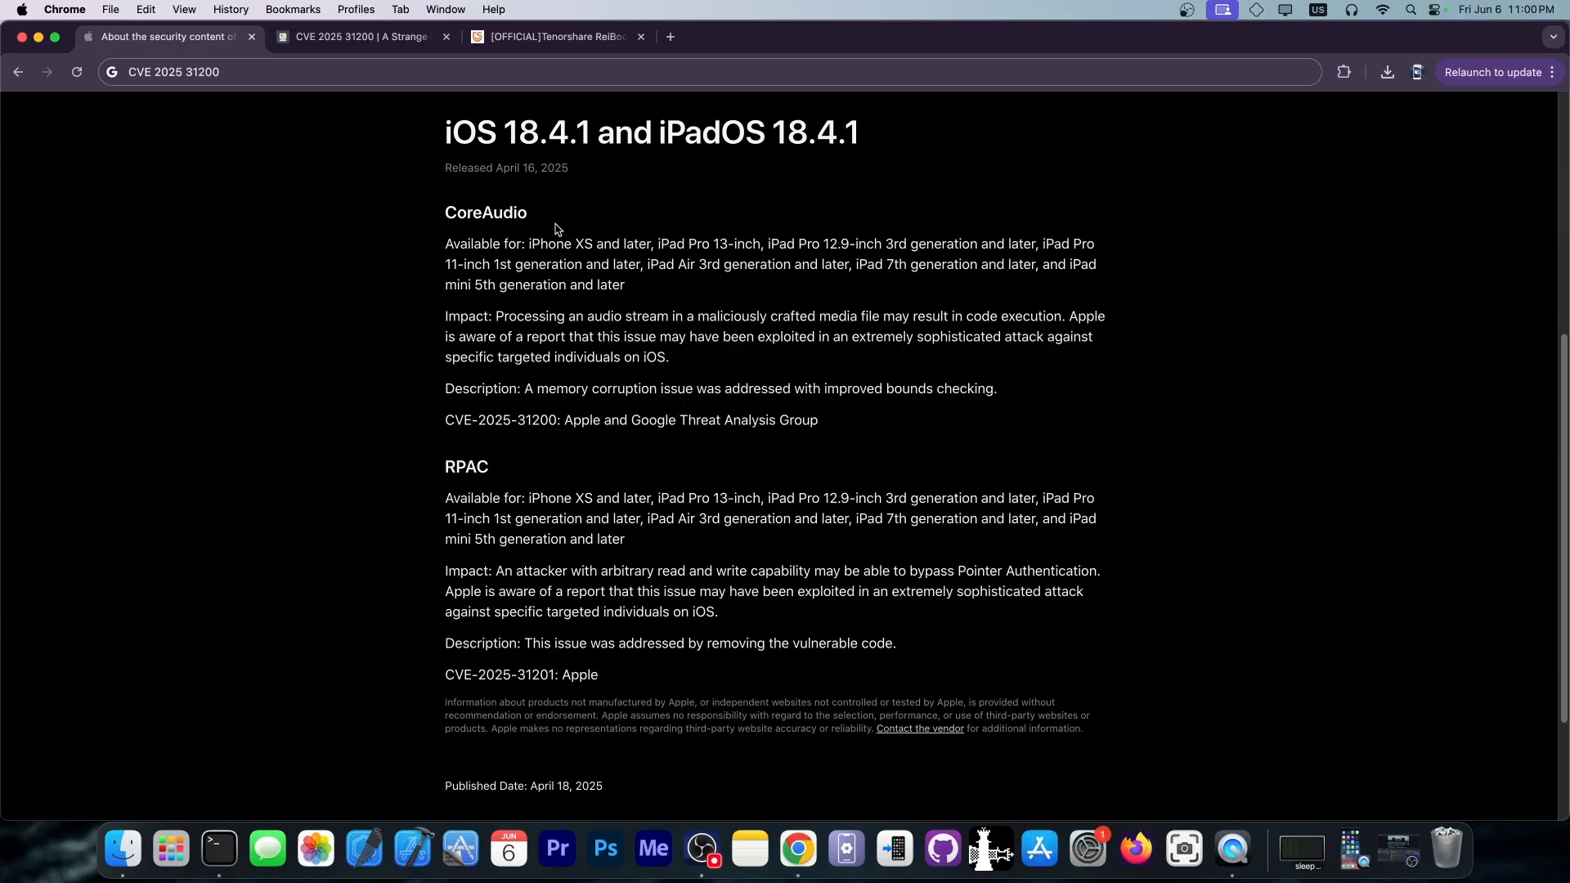
pyautogui.click(359, 36)
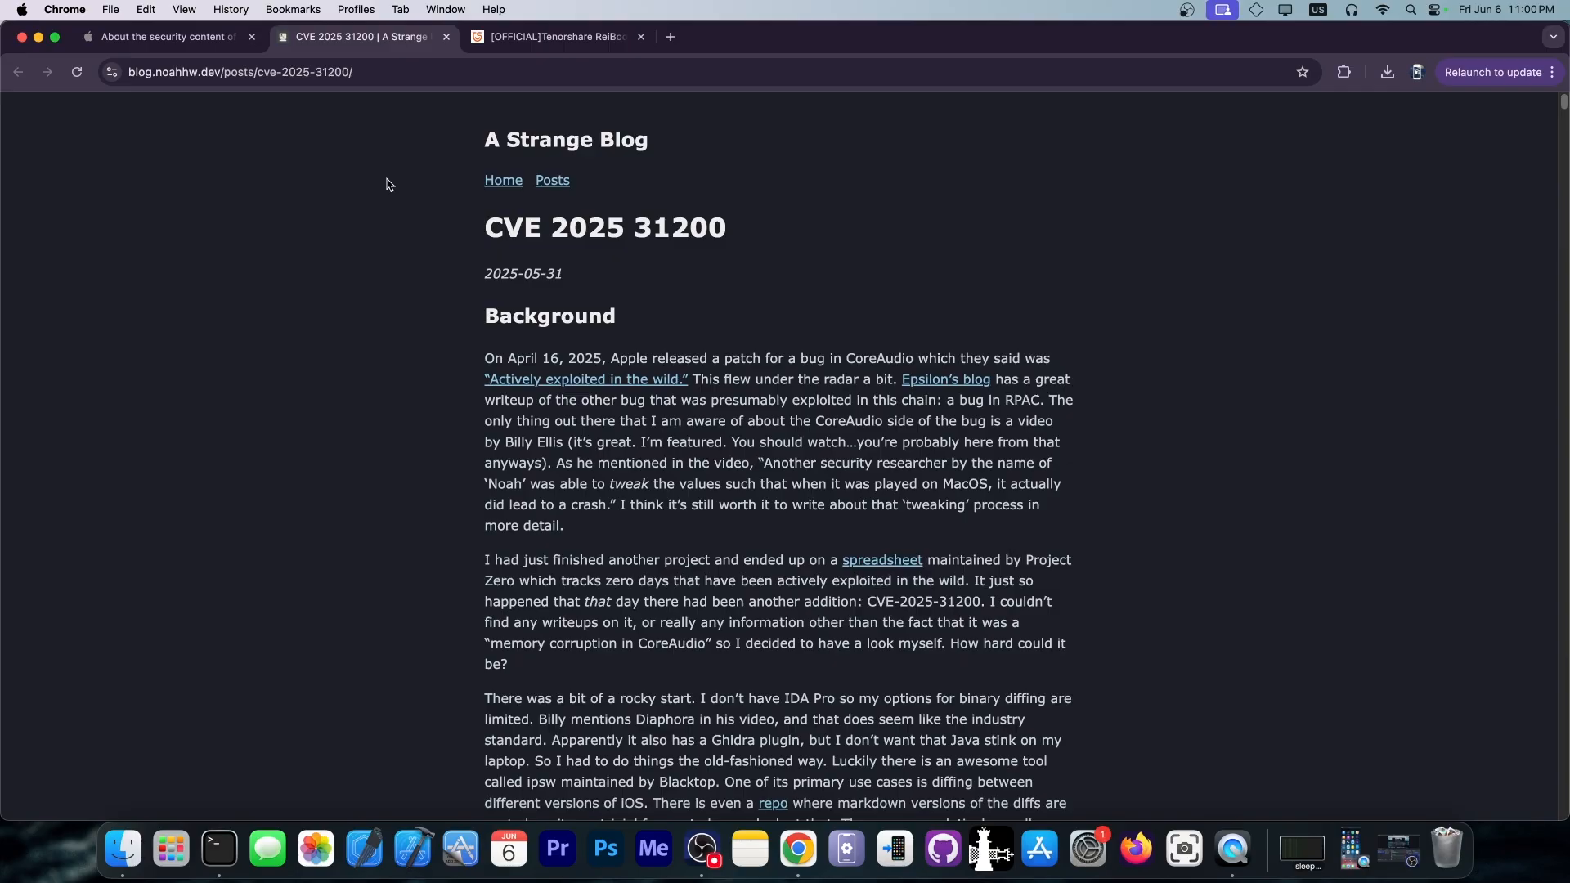
# Step: Scroll the A Strange Blog CVE 2025 31200 post down through the exploit analysis to its closing paragraphs
pyautogui.scroll(-3)
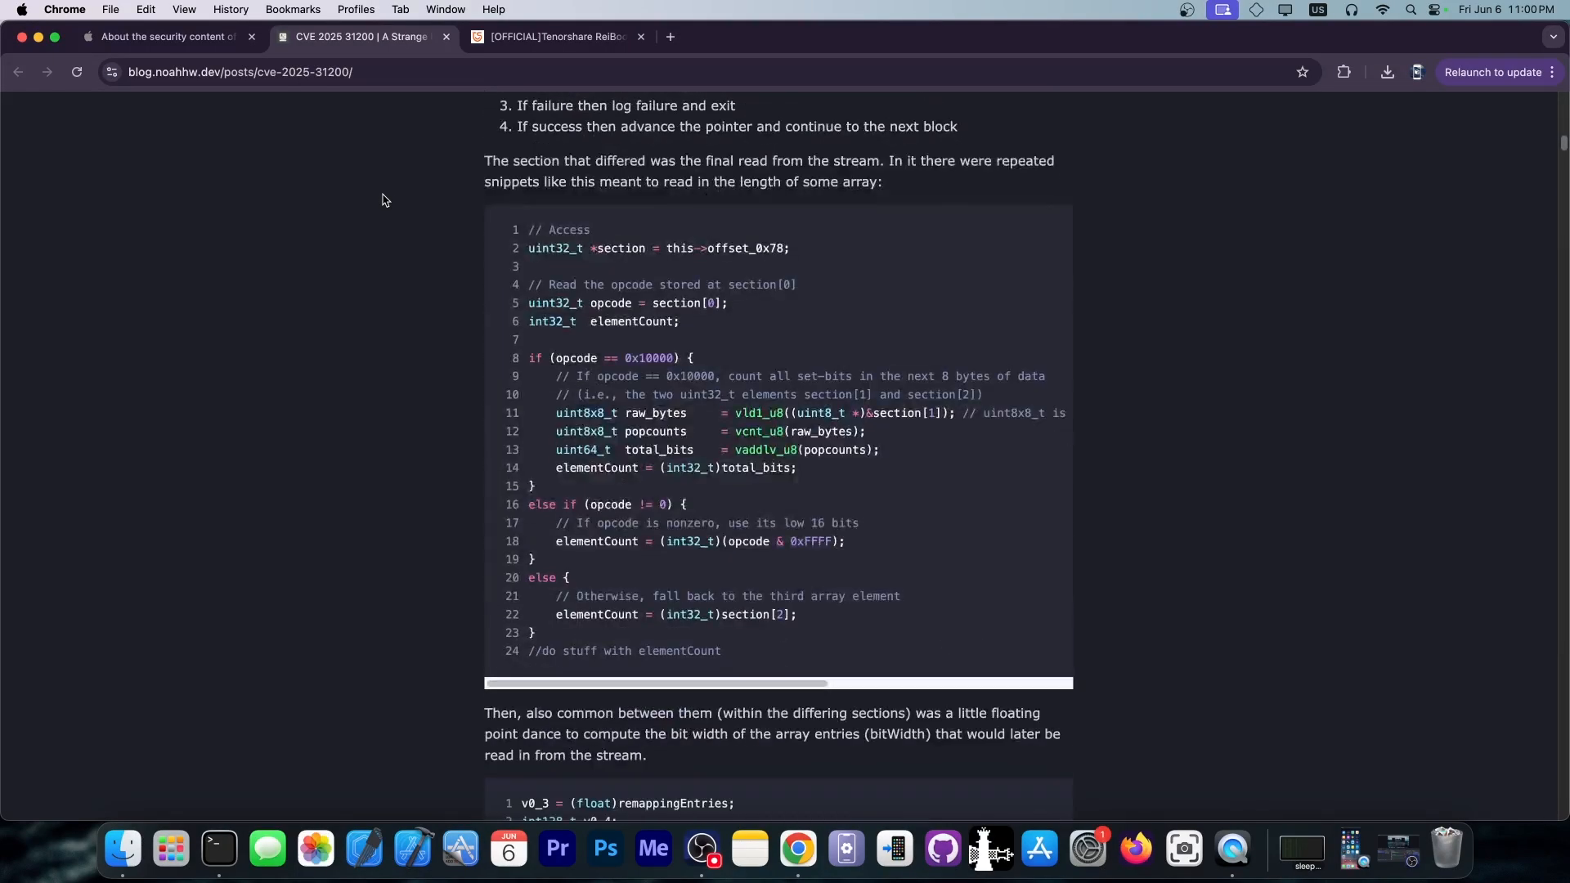
pyautogui.scroll(-3)
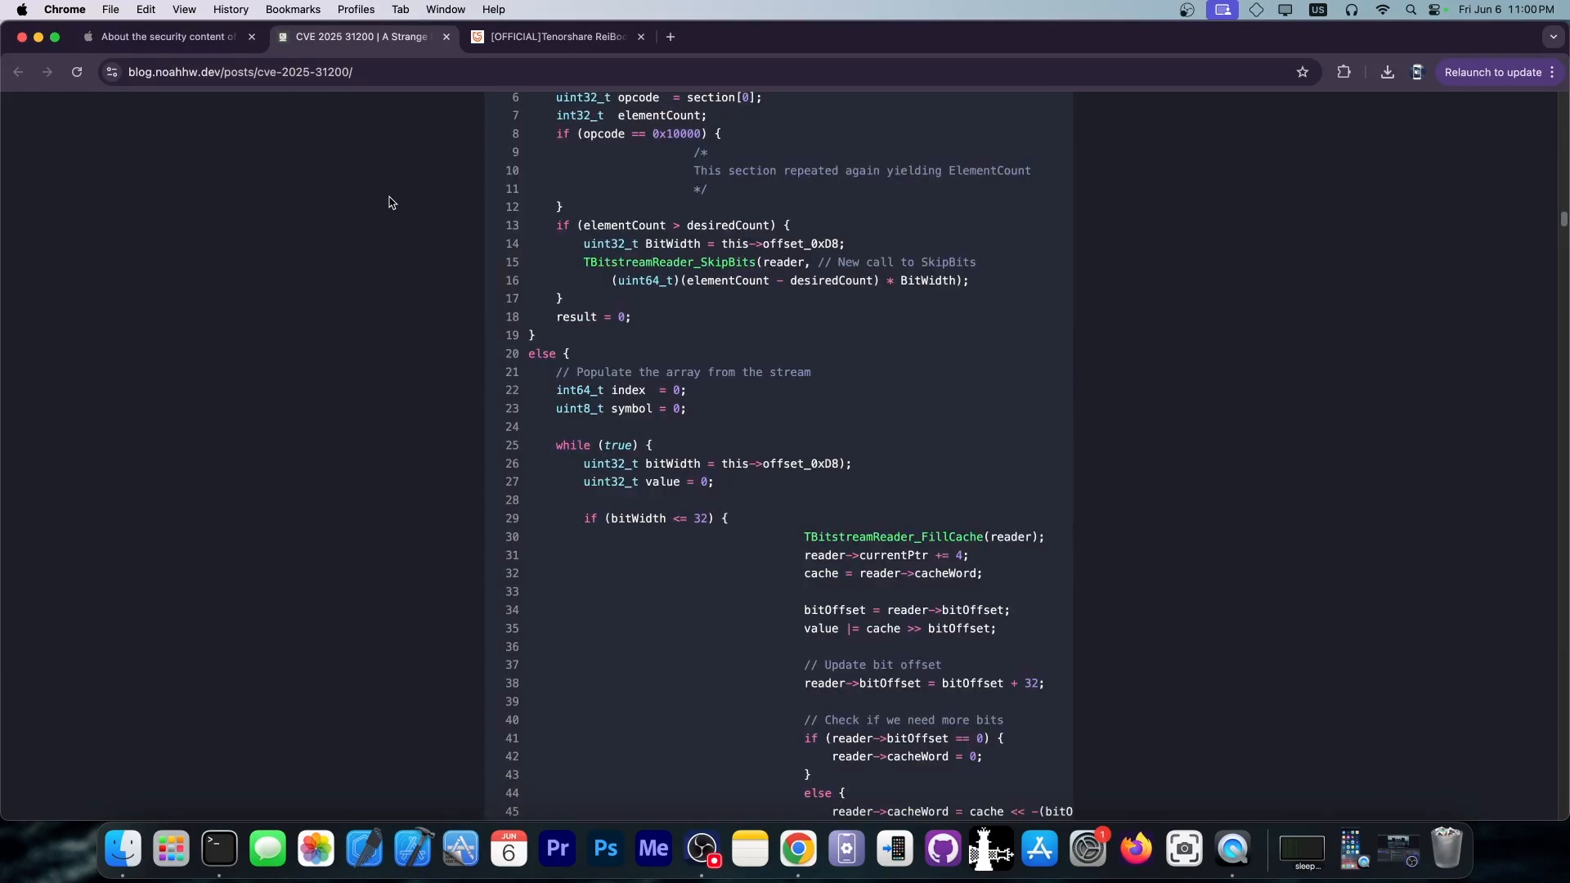
pyautogui.scroll(-3)
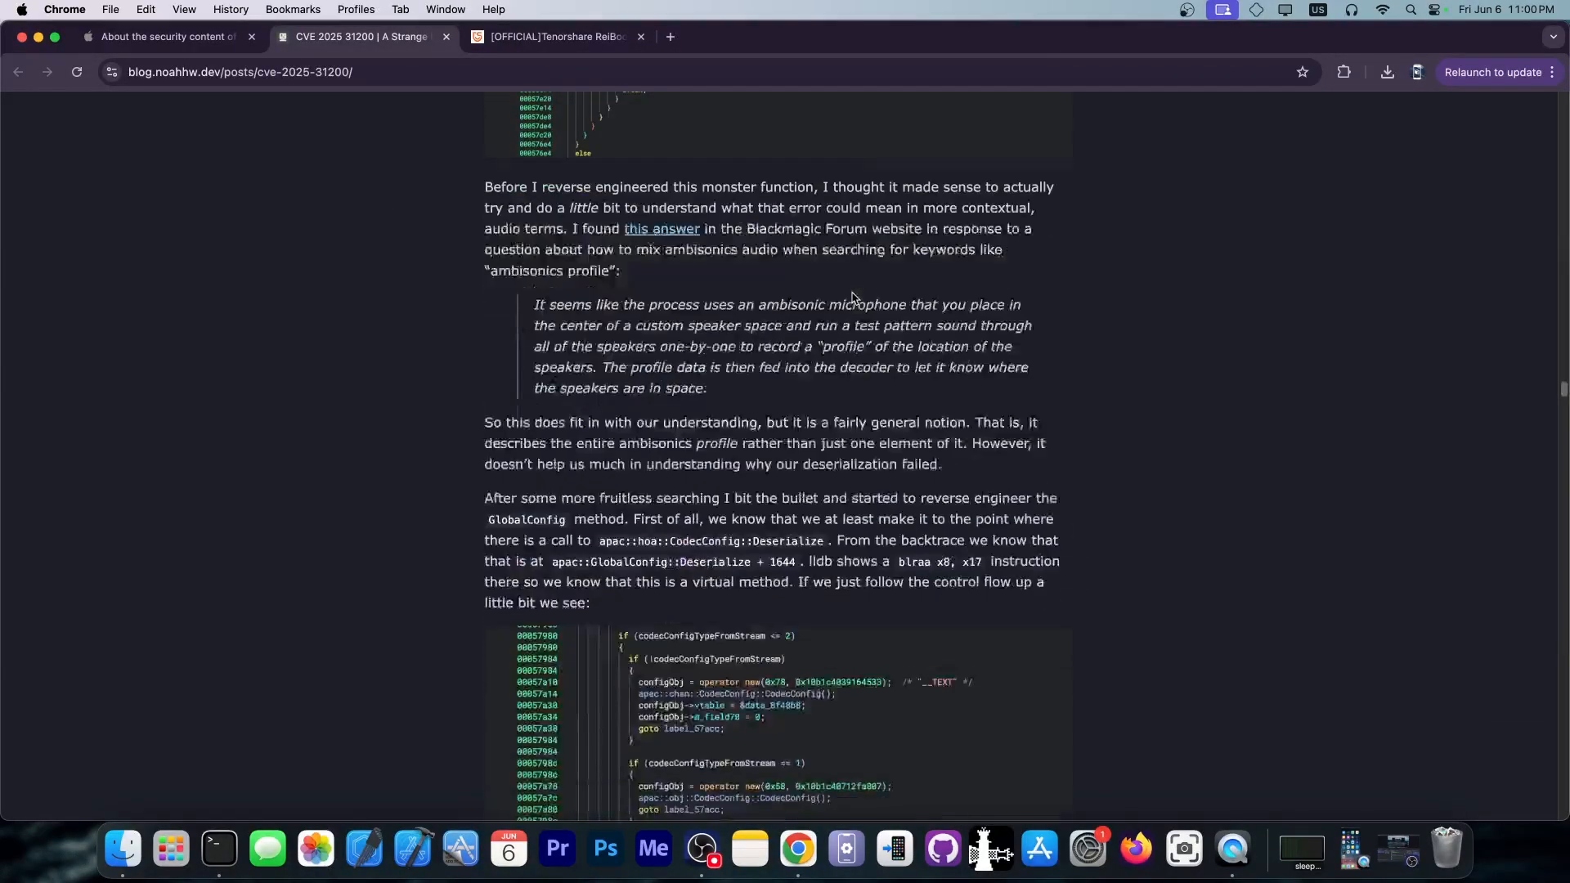
pyautogui.scroll(-3)
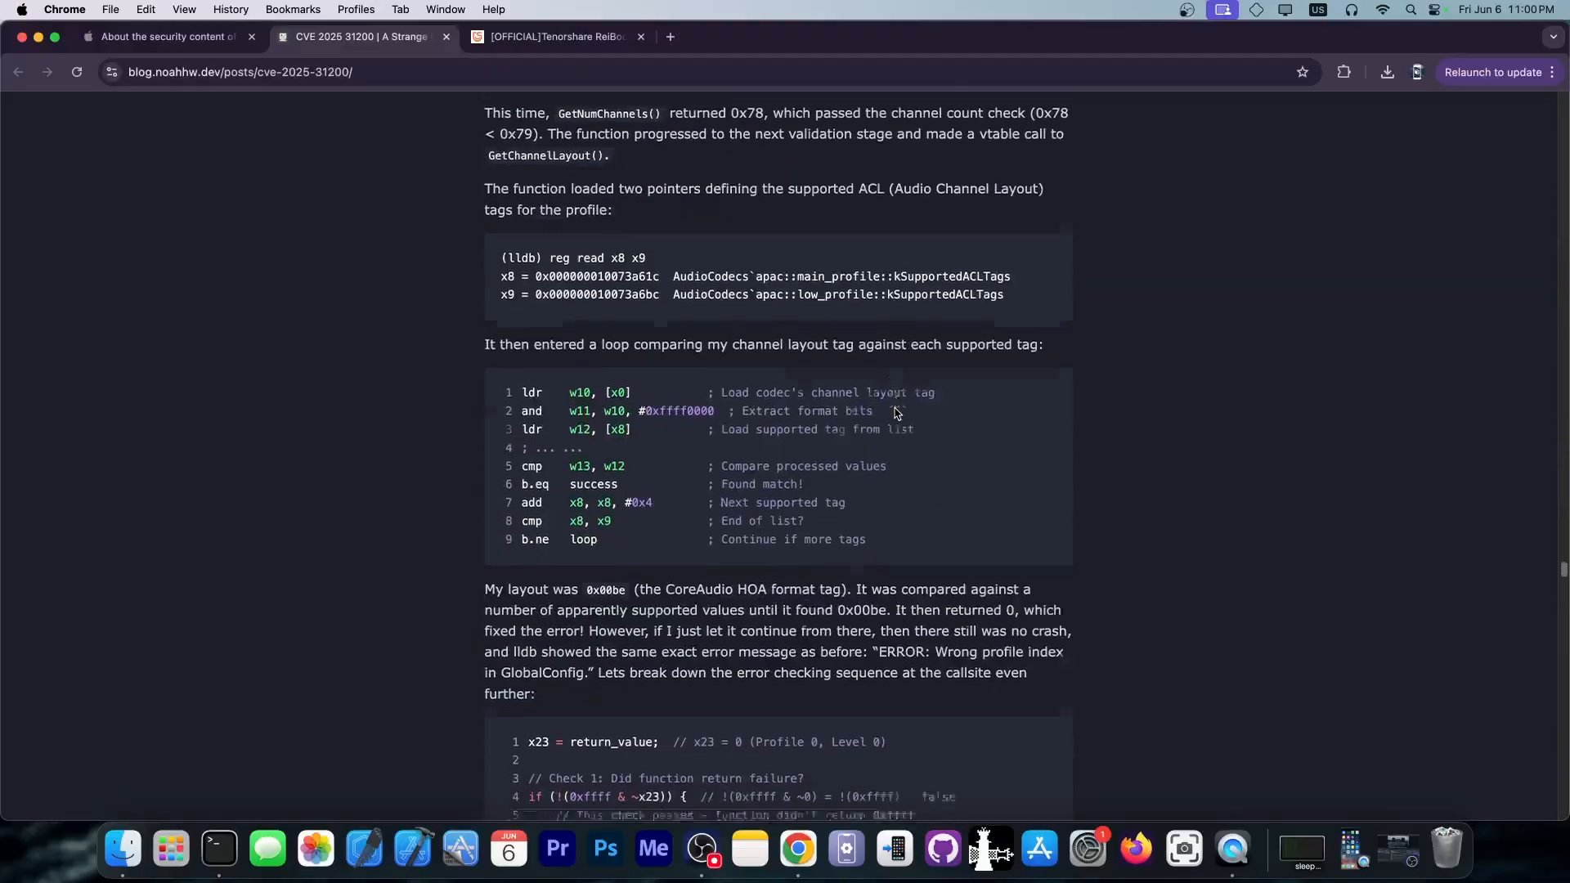
pyautogui.scroll(-3)
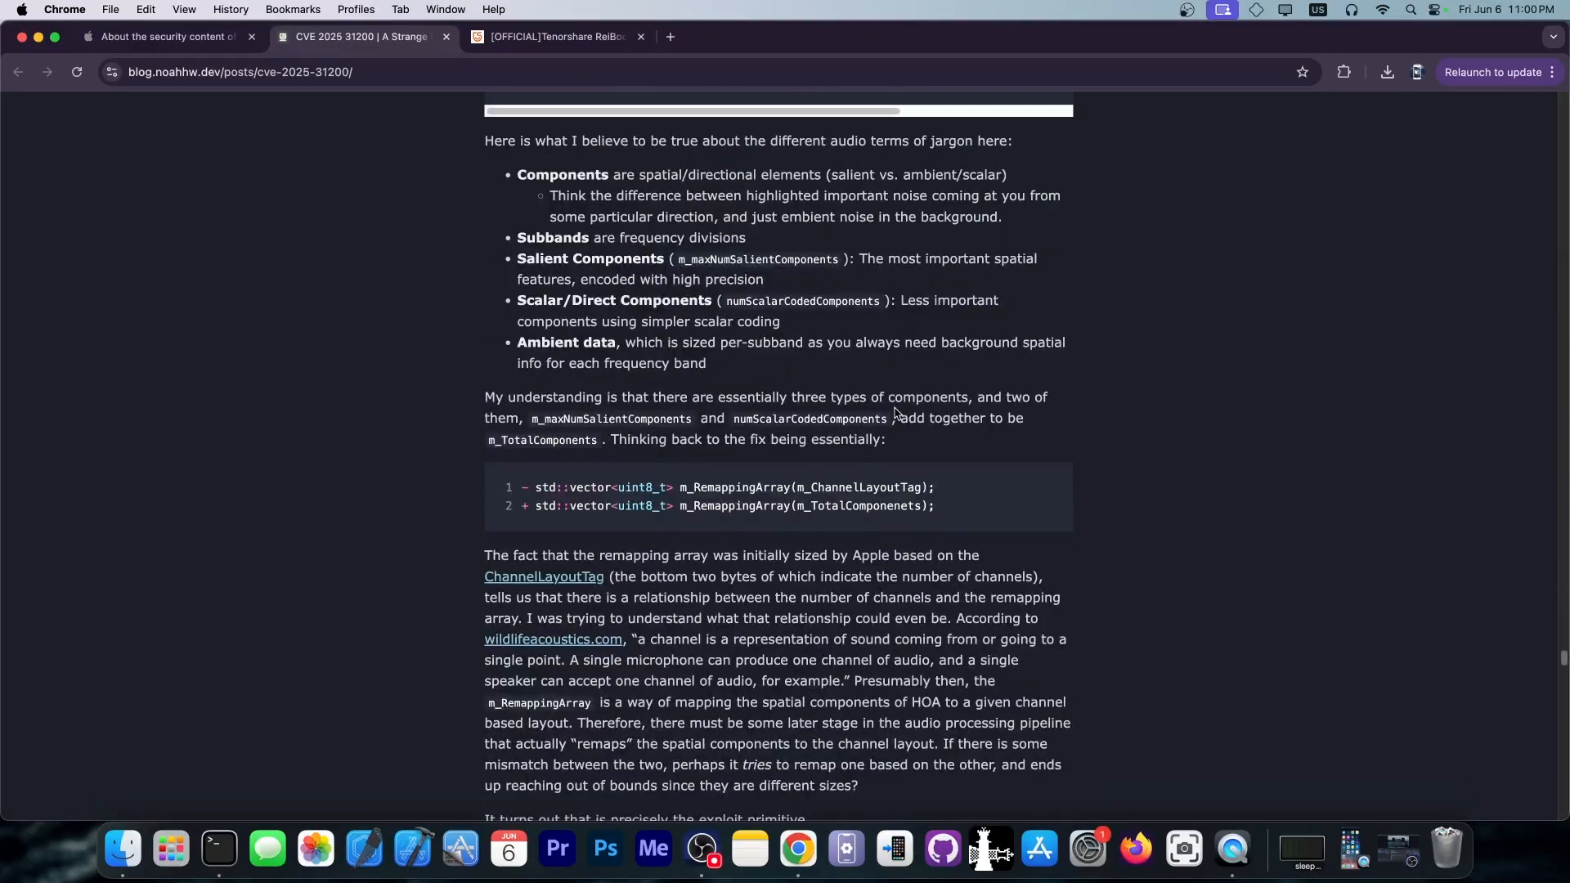
pyautogui.scroll(-3)
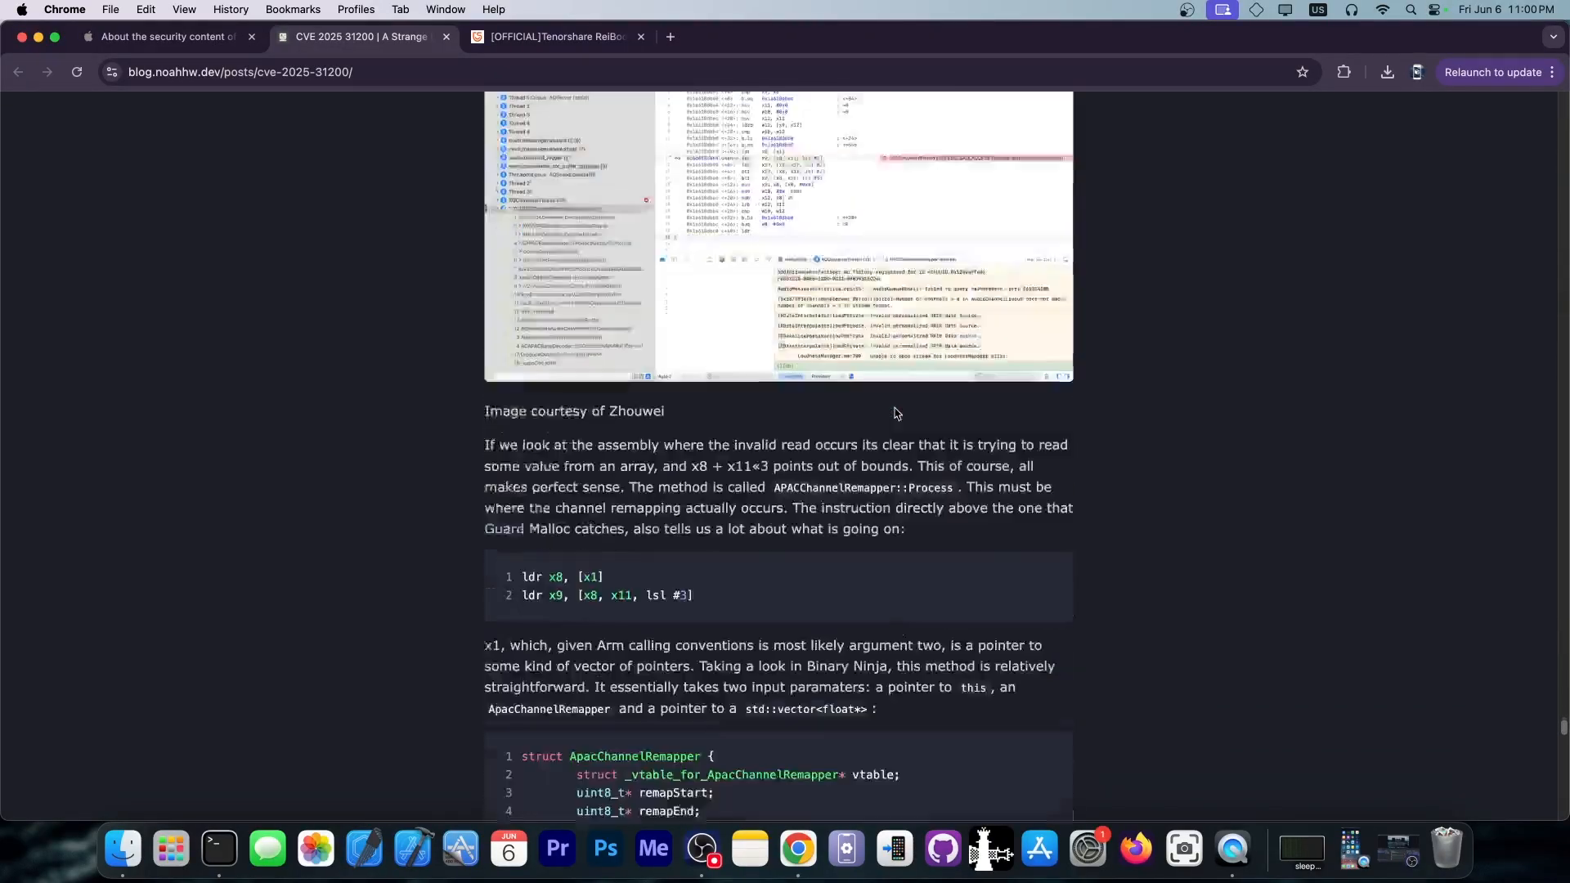
pyautogui.scroll(-3)
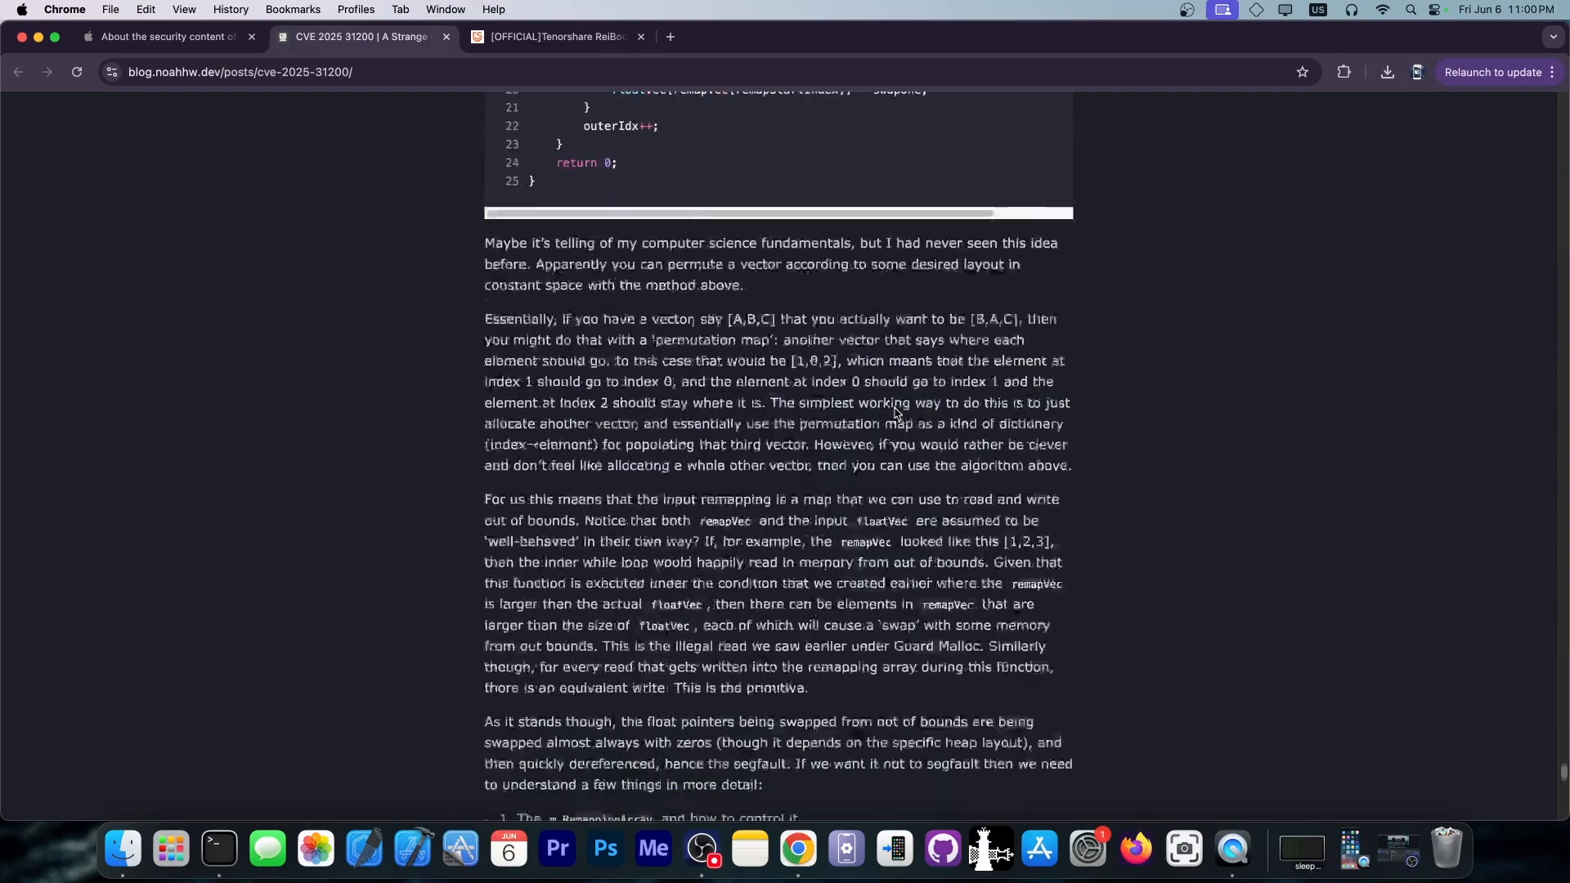
pyautogui.scroll(-3)
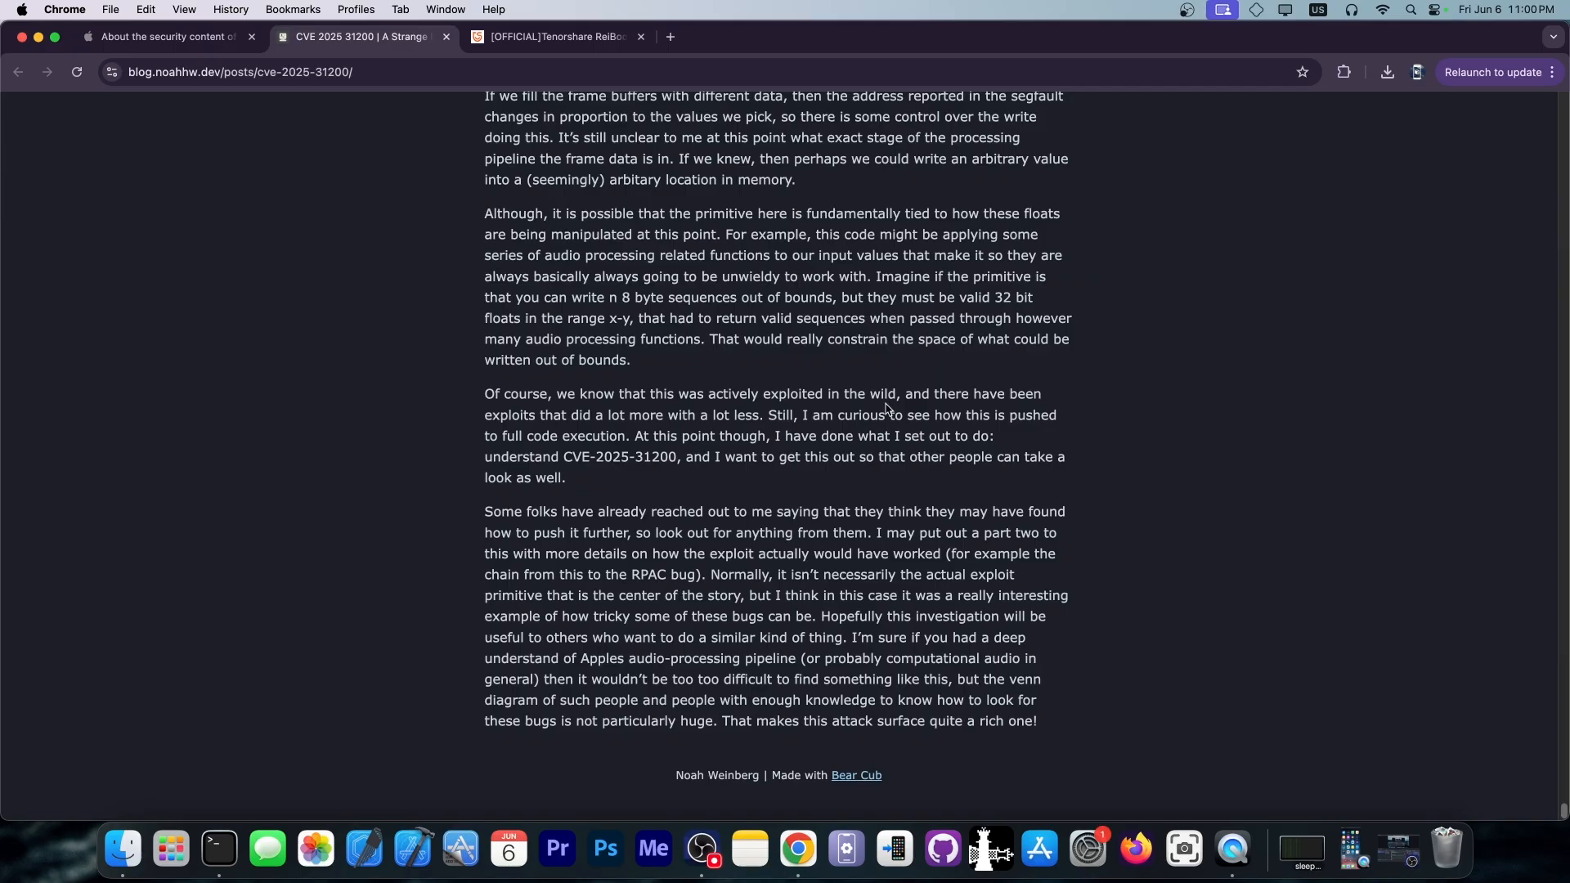
# Step: Return to Apple's security notes and highlight the iOS 18.4.1 and iPadOS 18.4.1 heading, then scroll to CoreAudio
pyautogui.click(165, 38)
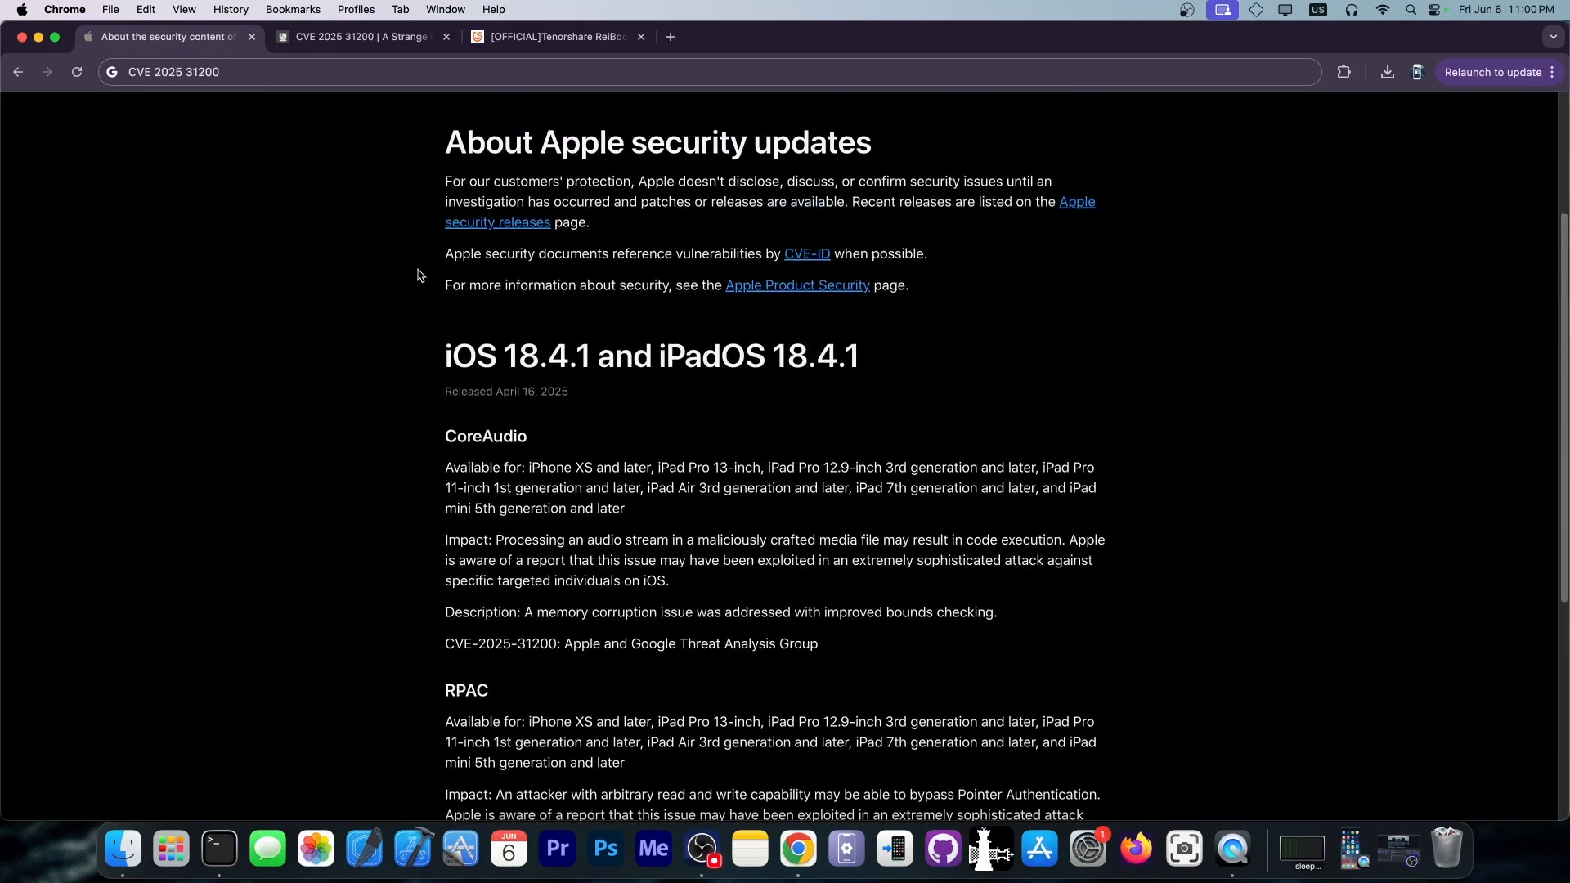
pyautogui.moveTo(385, 329)
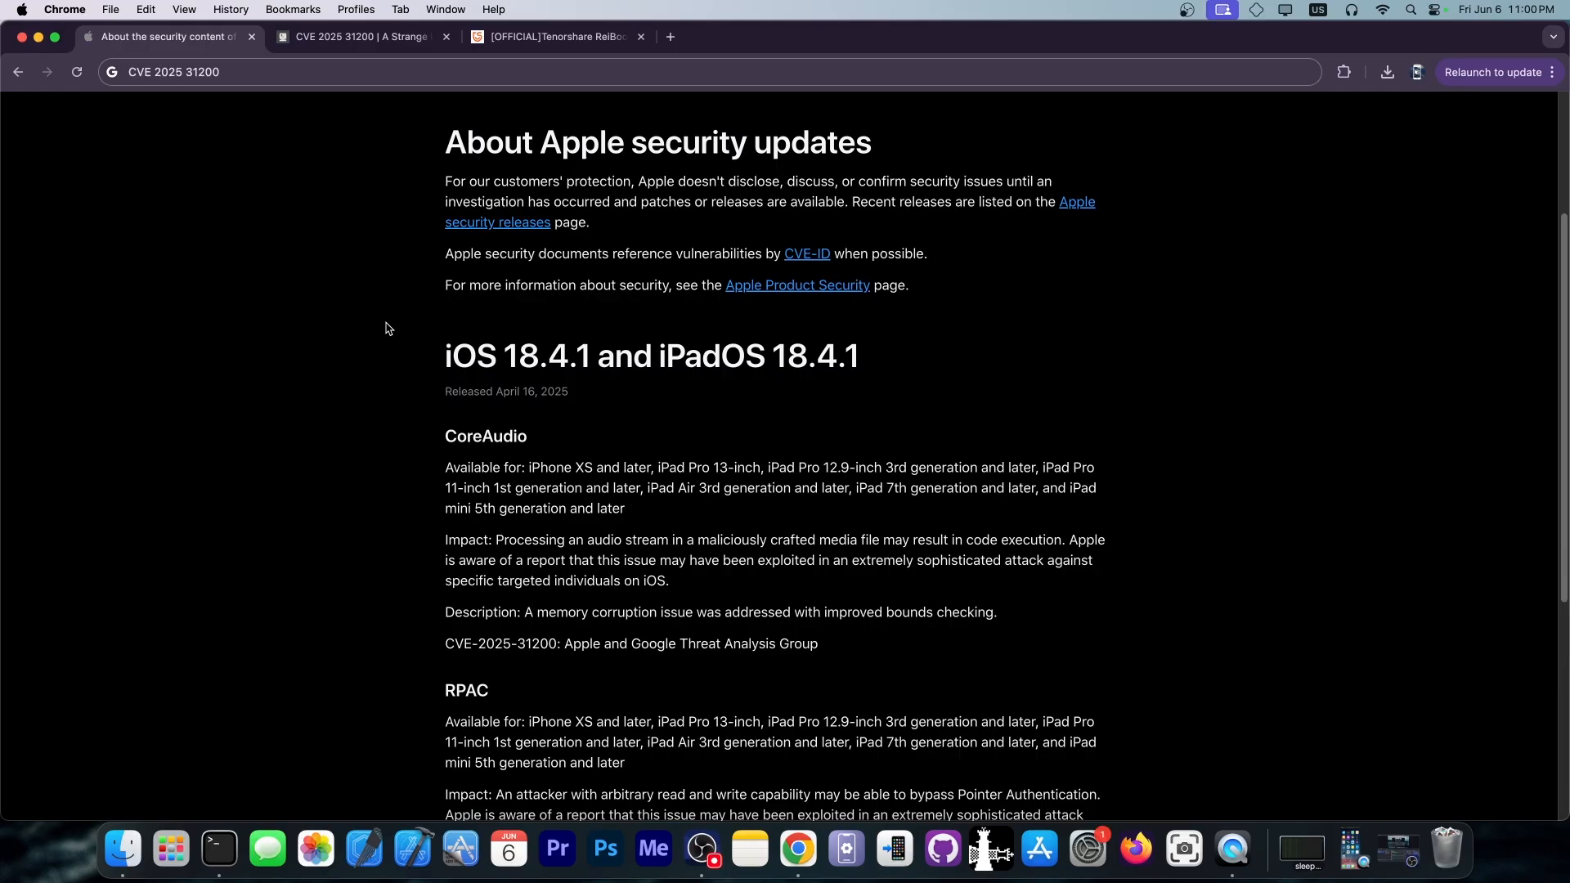
pyautogui.moveTo(445, 355); pyautogui.dragTo(816, 355)
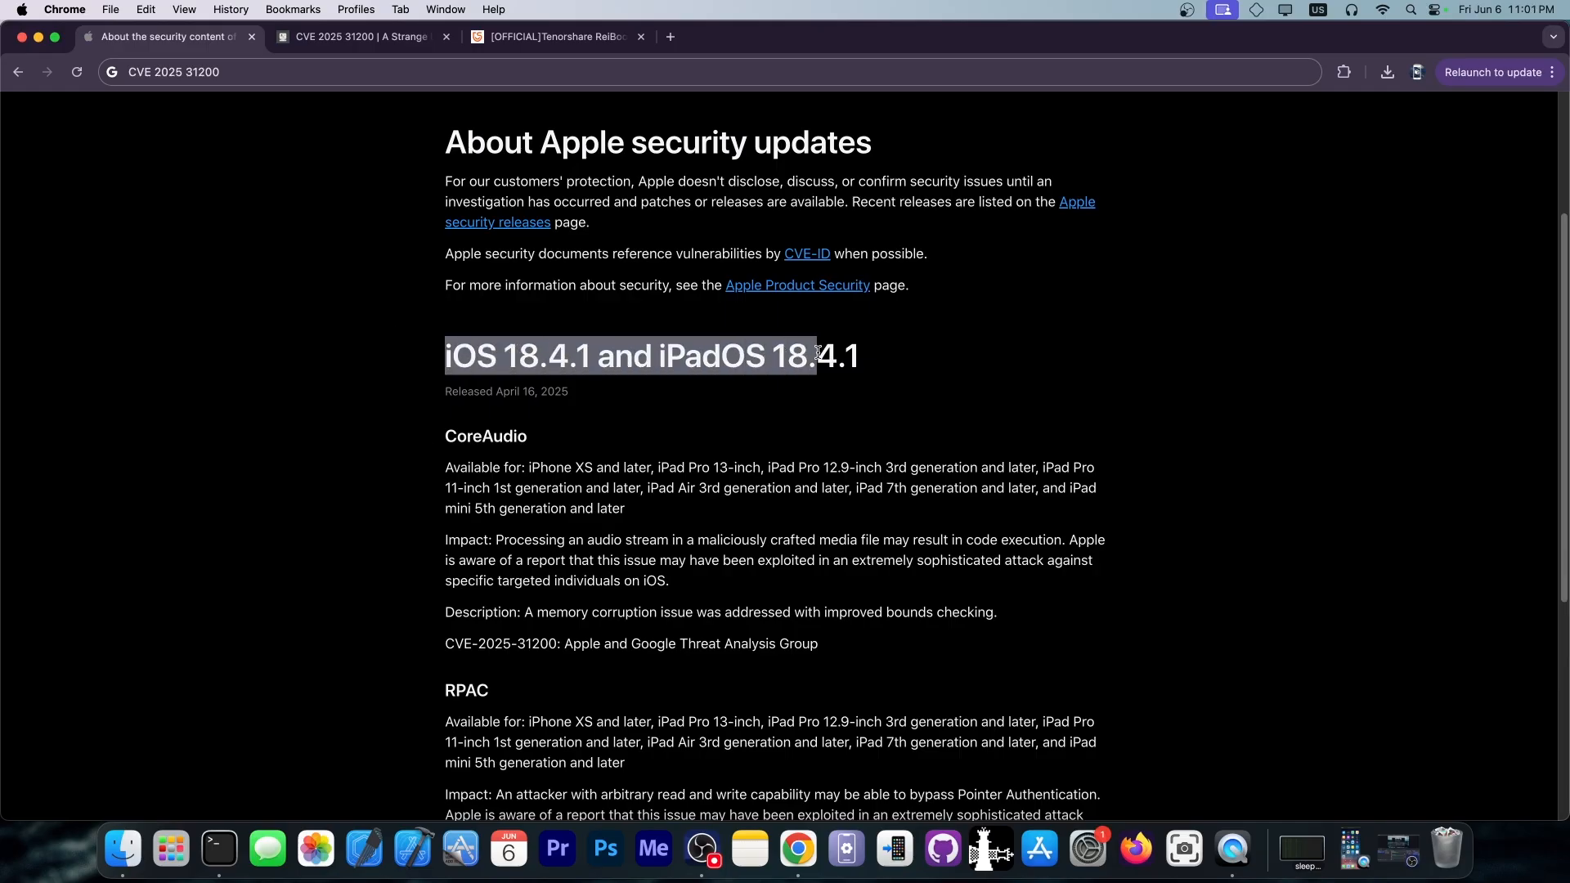
pyautogui.click(476, 438)
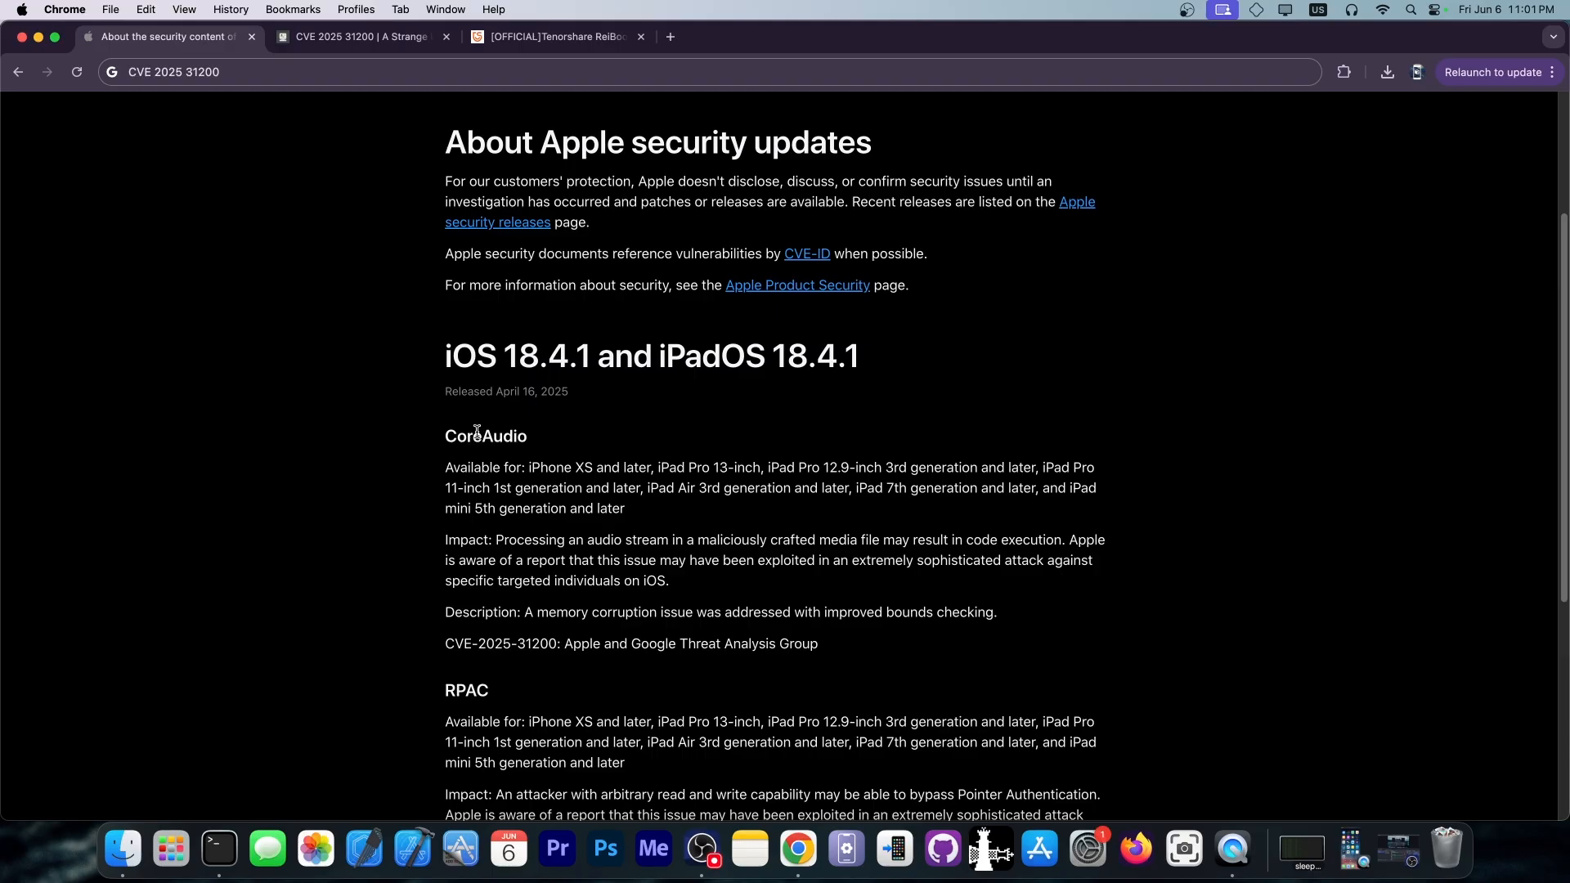
pyautogui.scroll(-3)
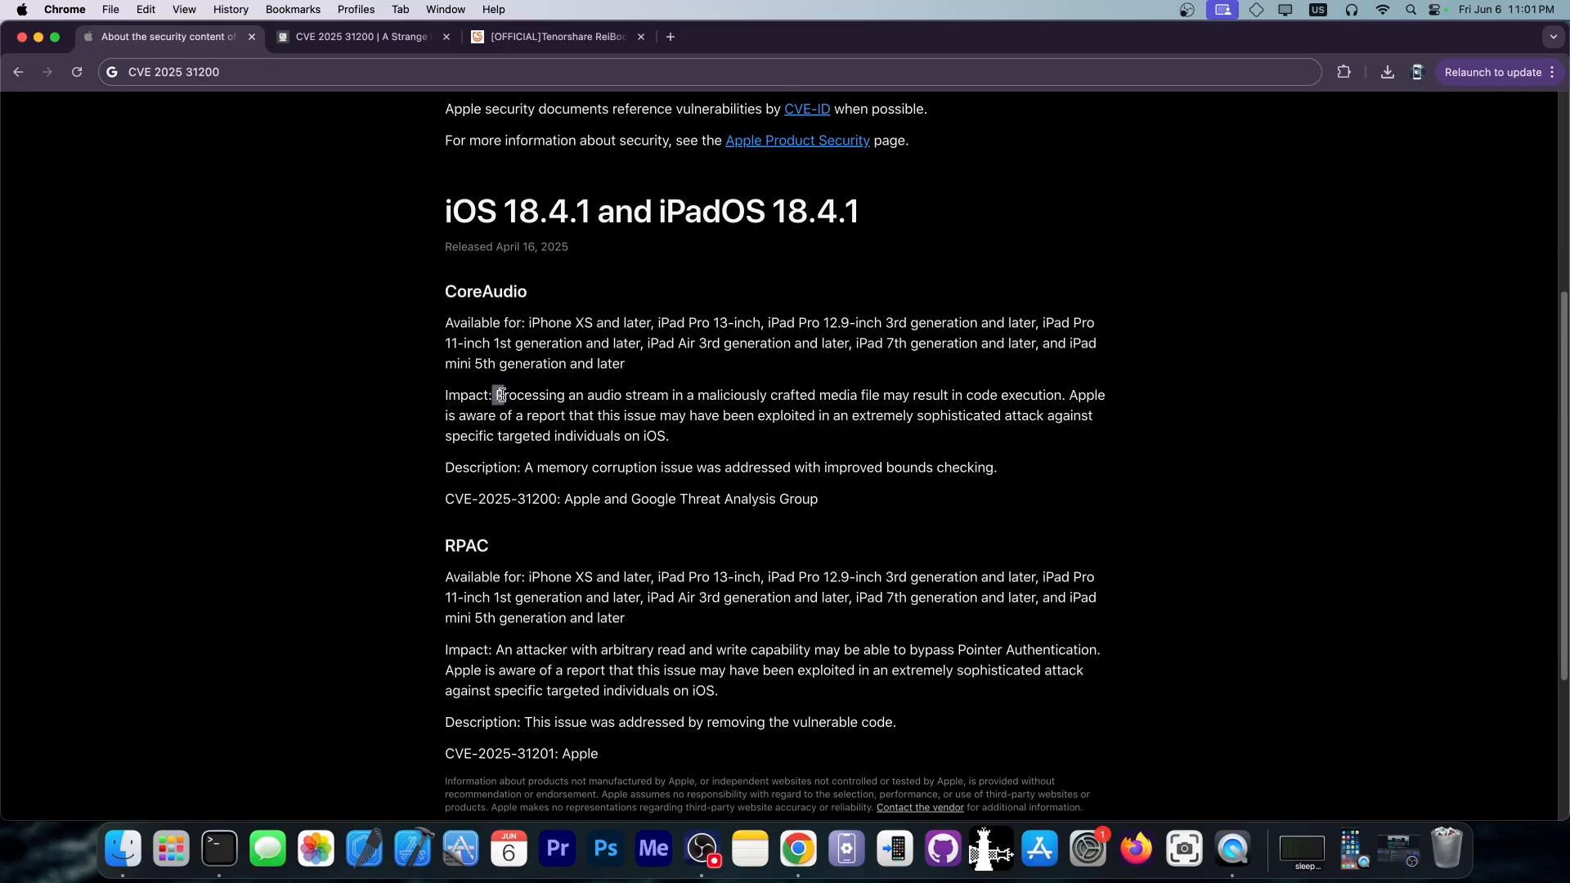
# Step: Highlight the CoreAudio impact statement, exploited-in-the-wild sentences and CVE-2025-31200 credit, then return to the blog
pyautogui.moveTo(498, 395); pyautogui.dragTo(795, 394)
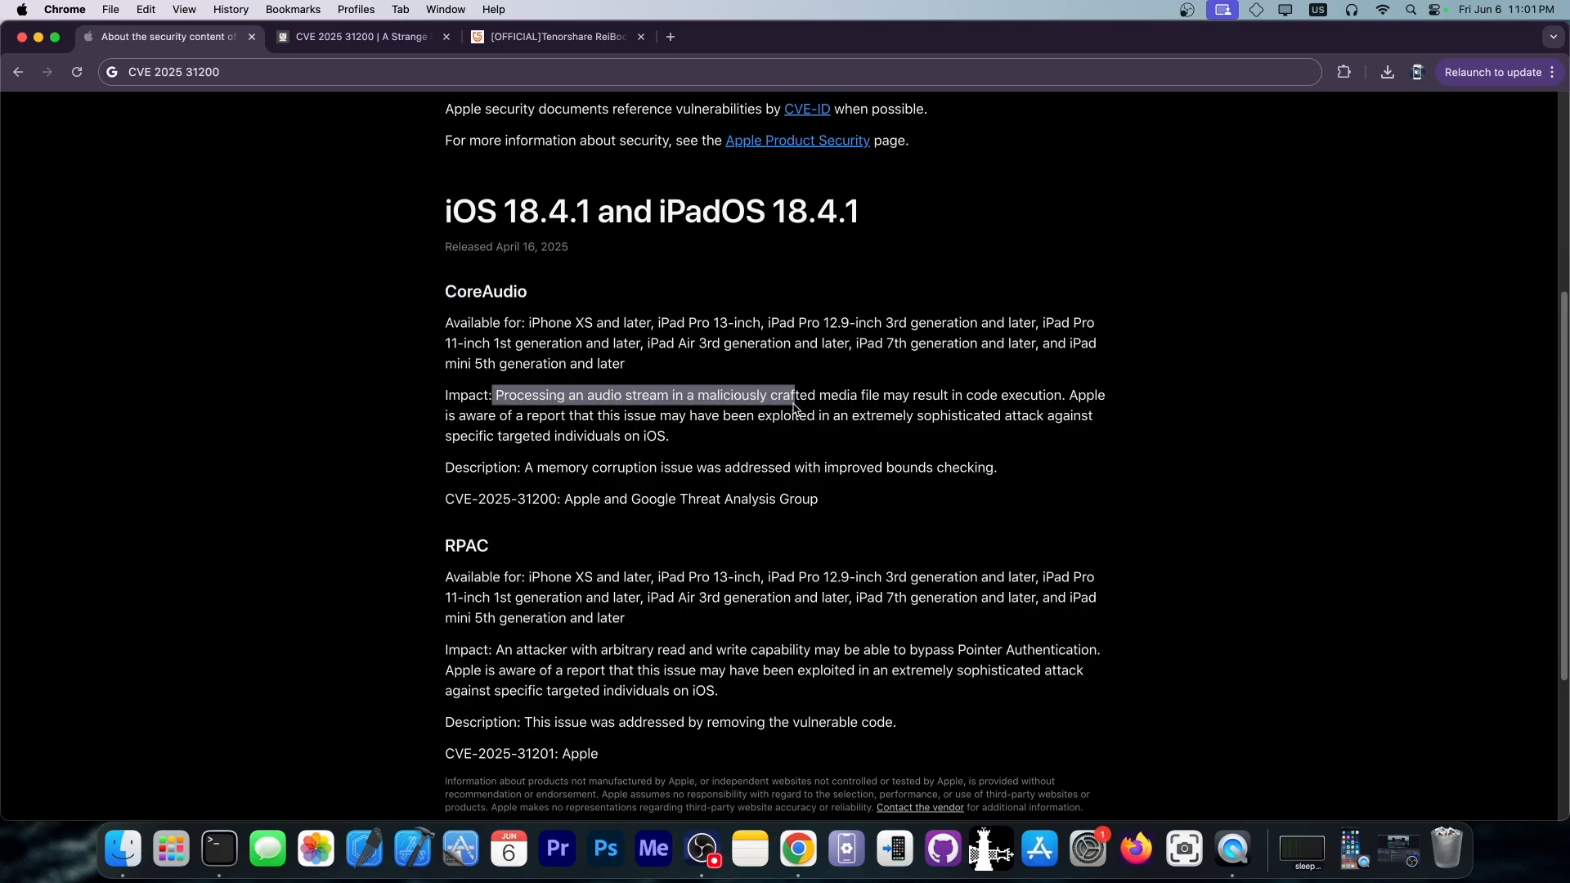
pyautogui.moveTo(791, 394); pyautogui.dragTo(1070, 394)
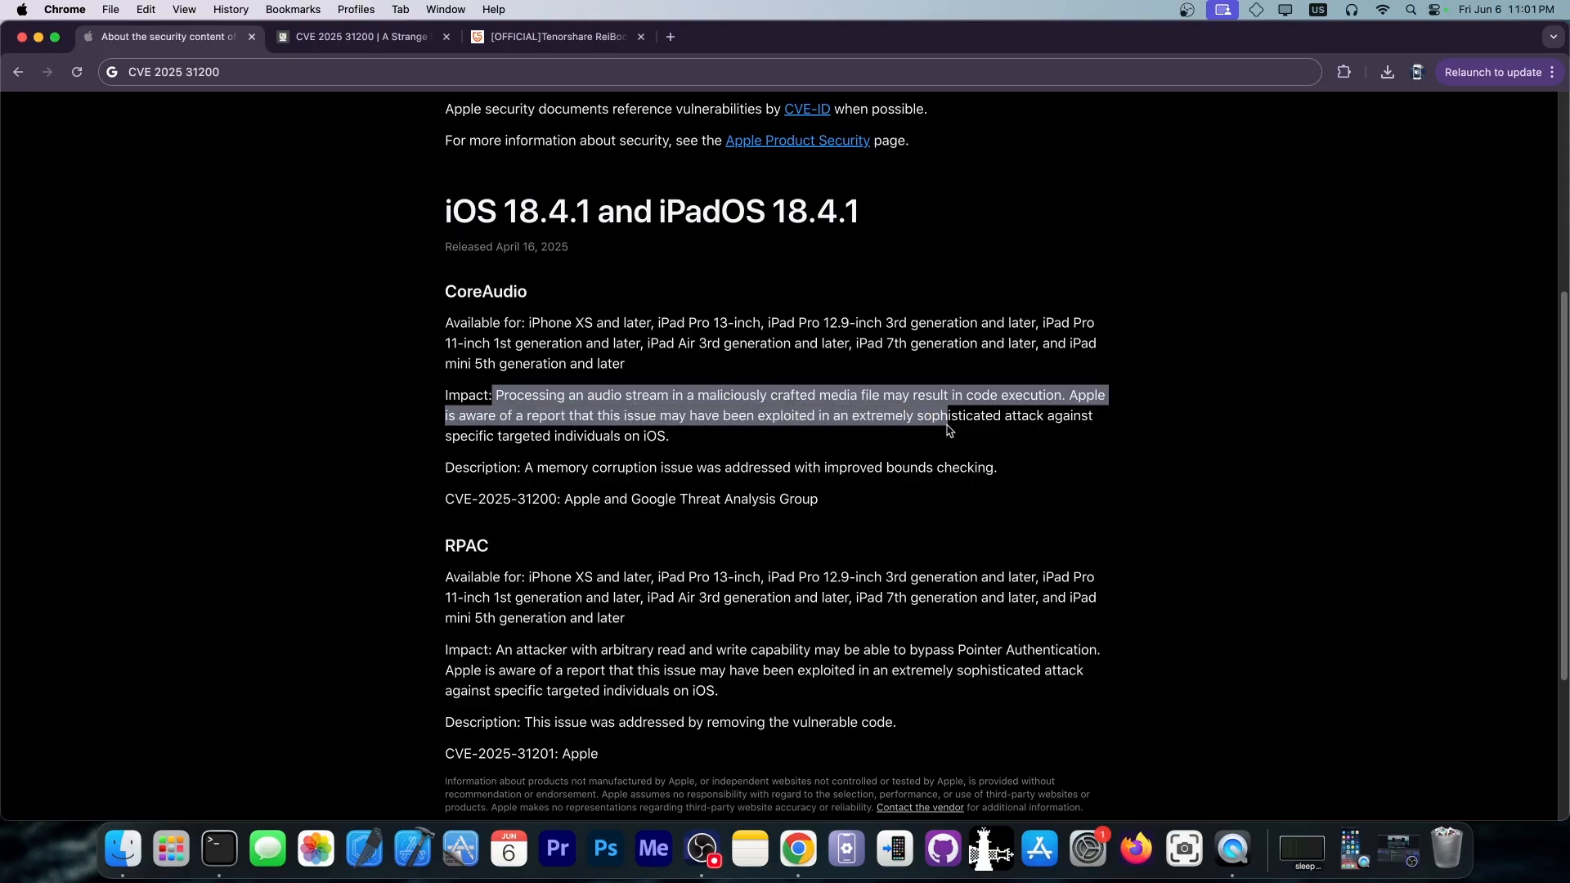
pyautogui.moveTo(947, 424); pyautogui.dragTo(505, 466)
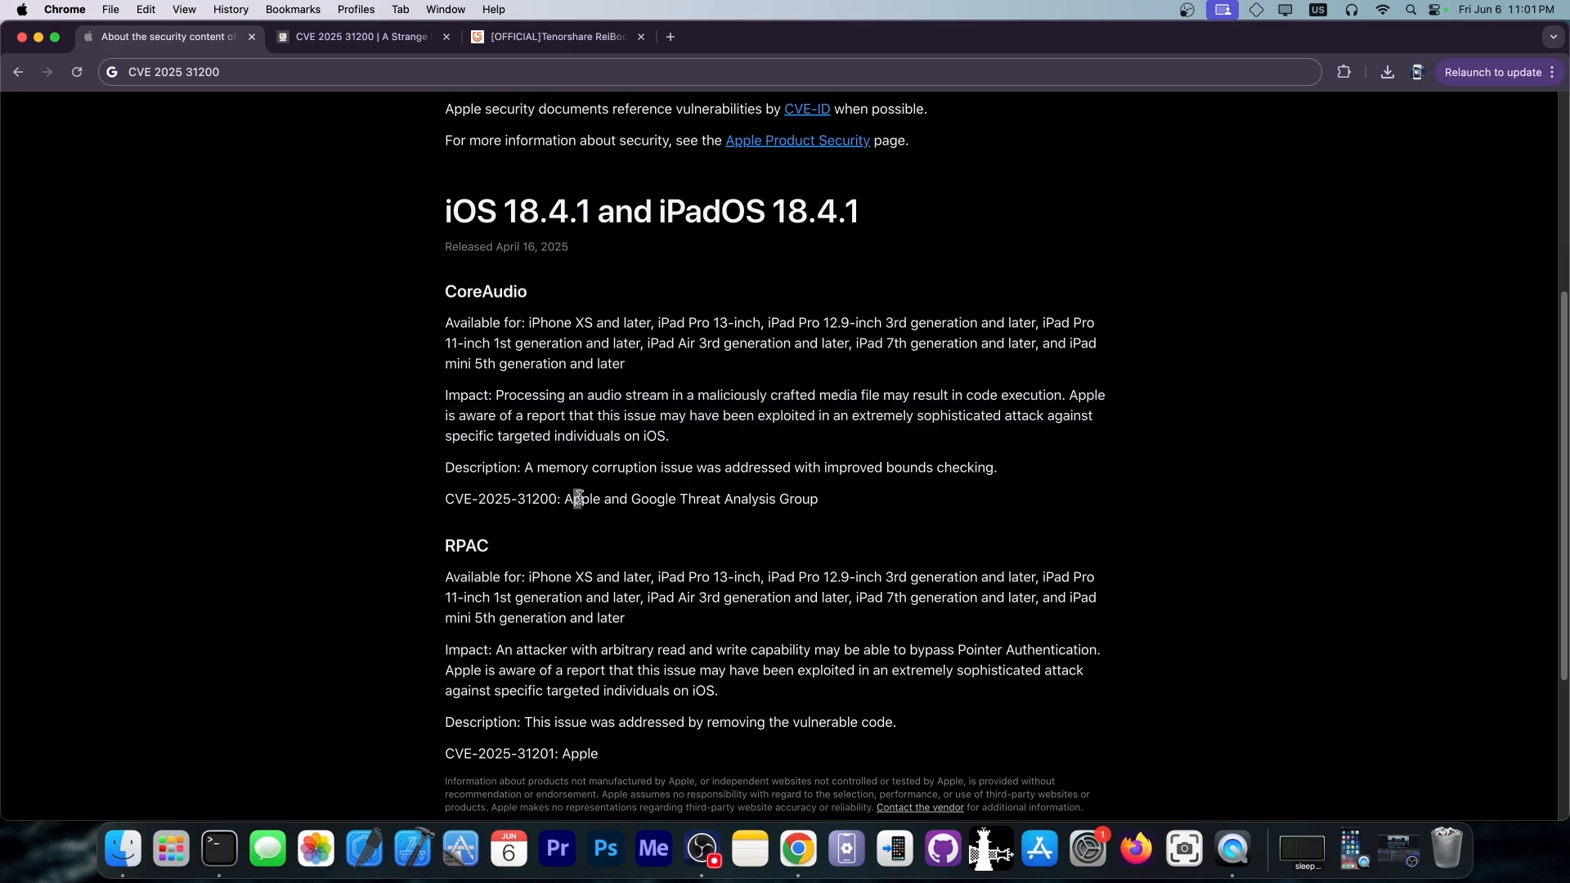
pyautogui.moveTo(571, 501); pyautogui.dragTo(818, 501)
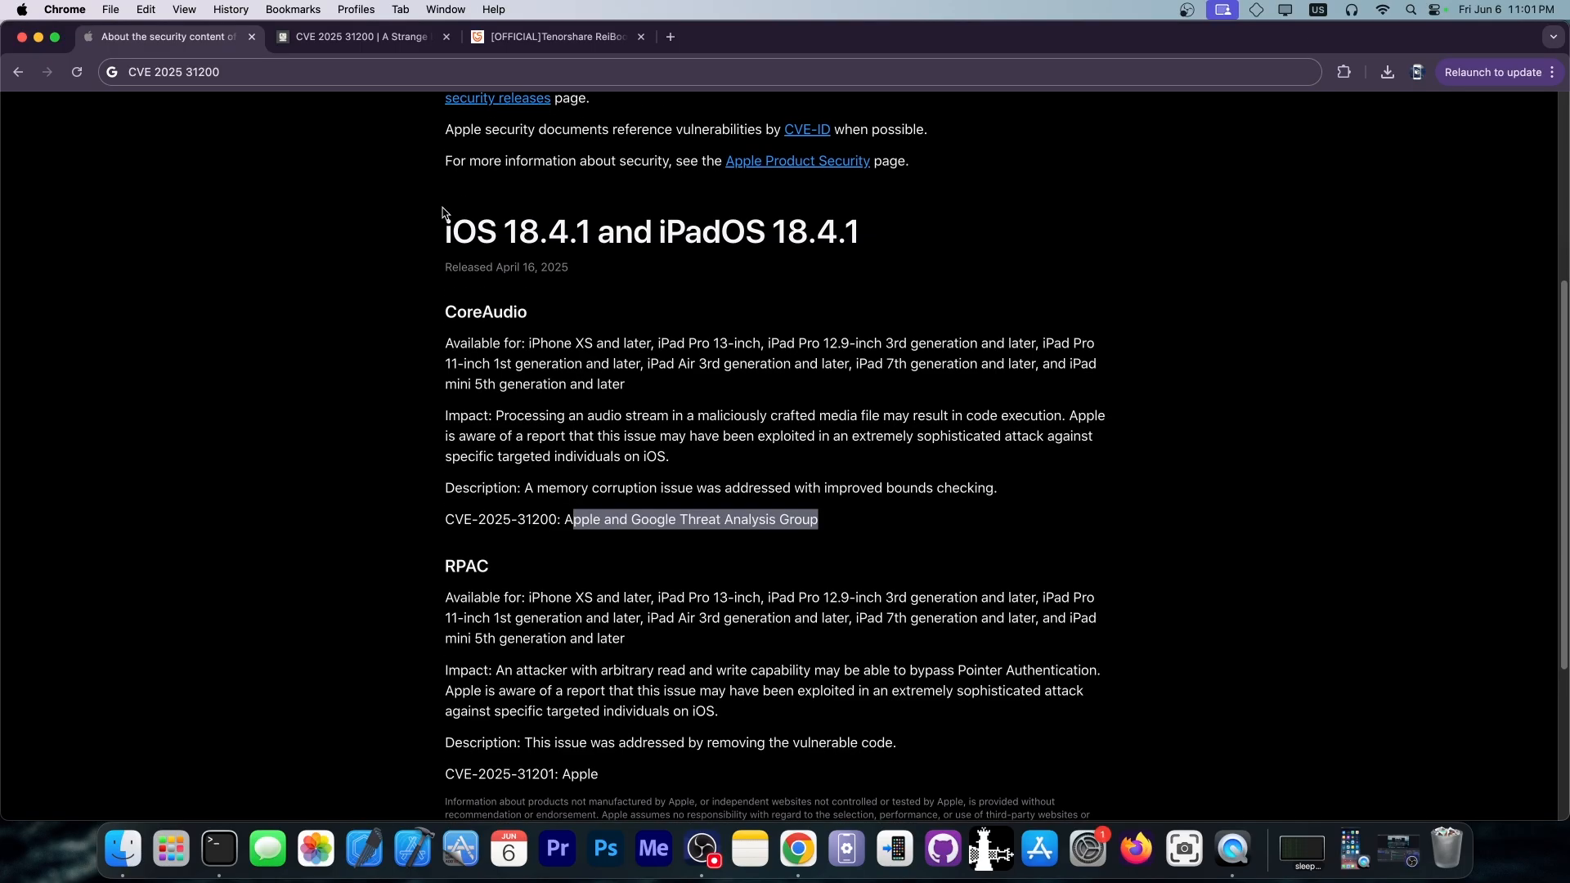
pyautogui.click(360, 36)
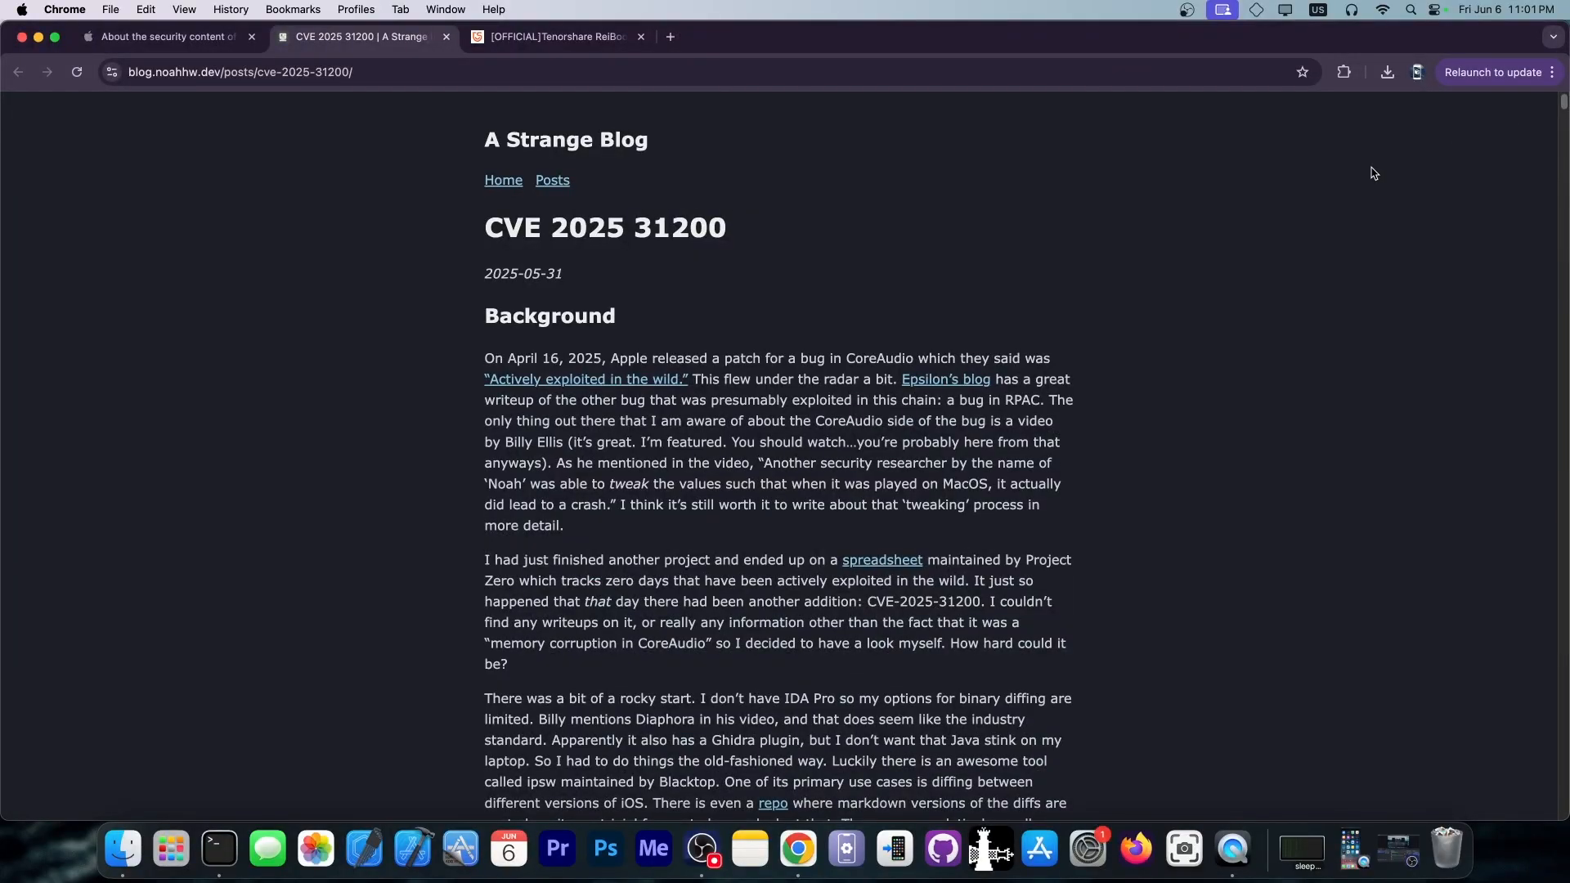
# Step: Scroll the CVE 2025 31200 blog post again from its Background section down to the closing paragraphs and author footer
pyautogui.scroll(-3)
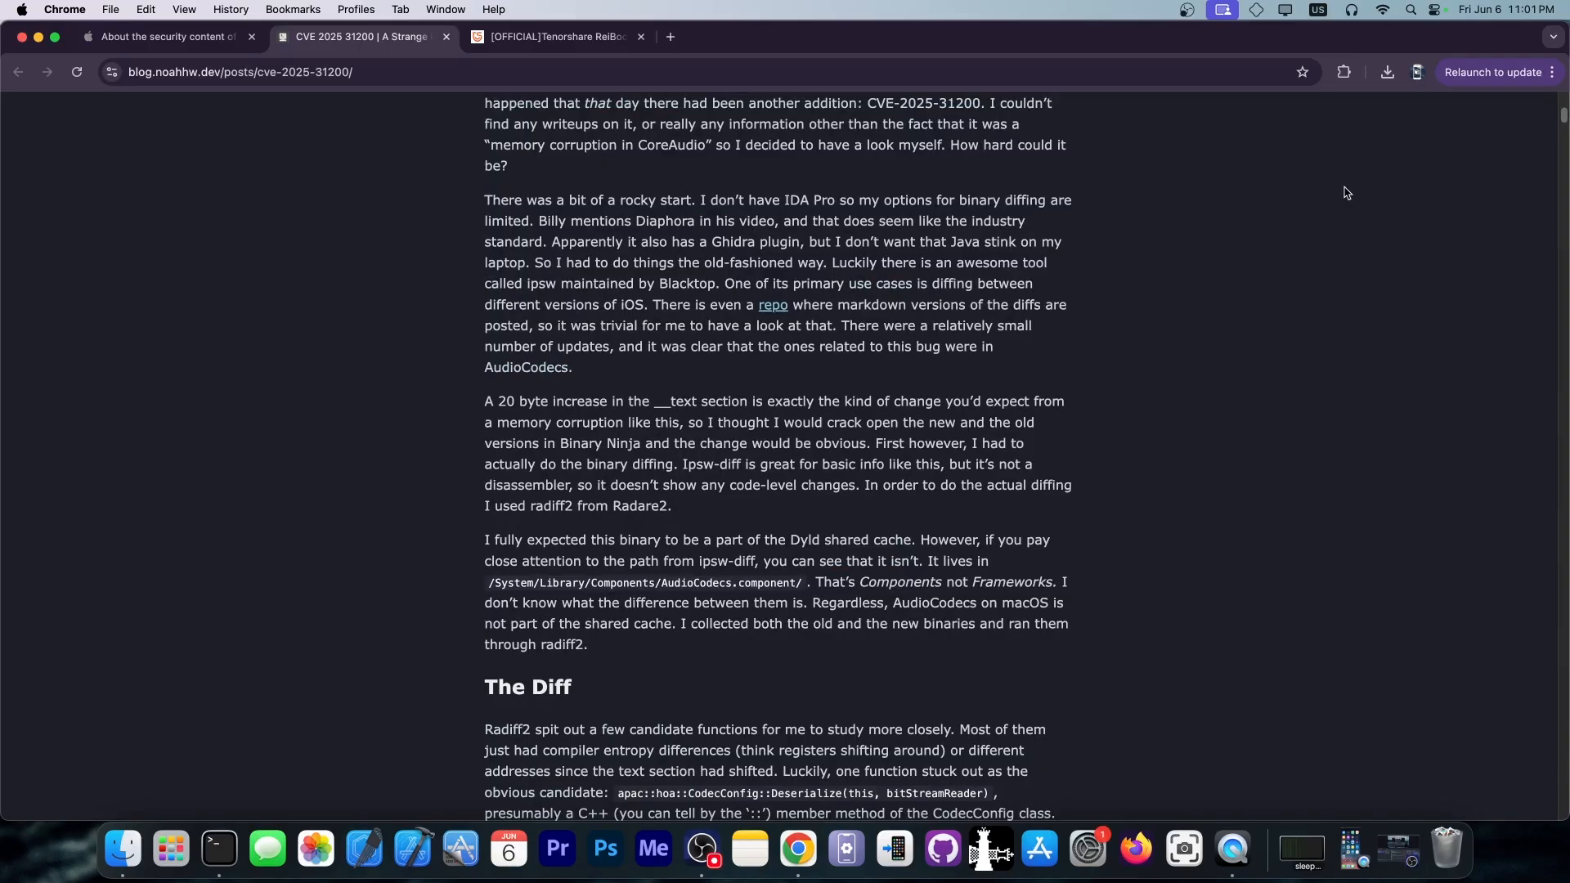
pyautogui.scroll(-3)
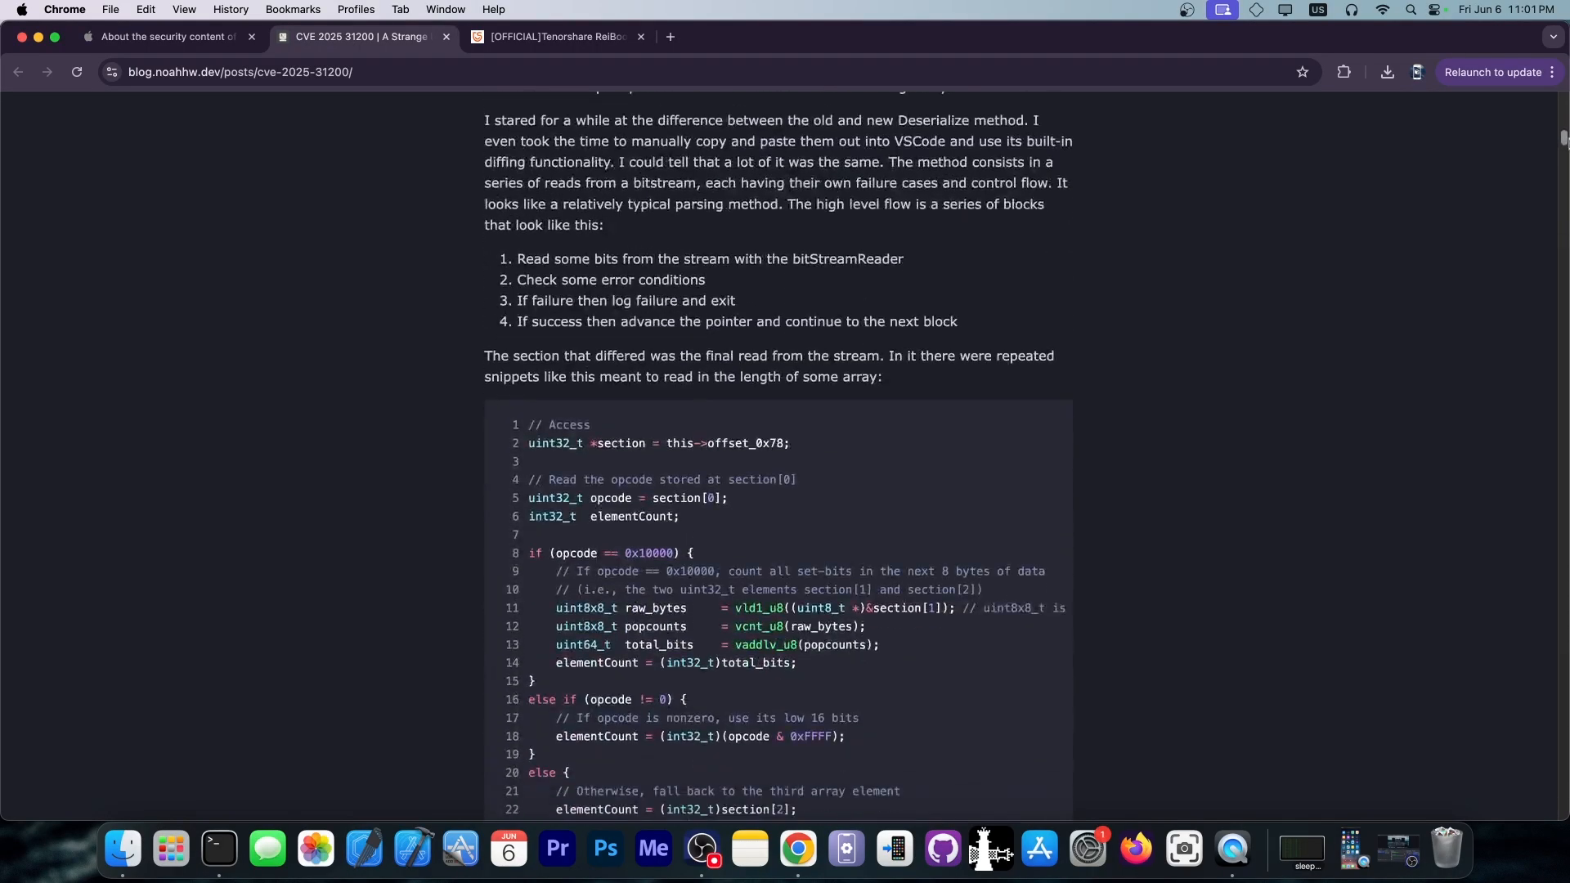
pyautogui.scroll(-3)
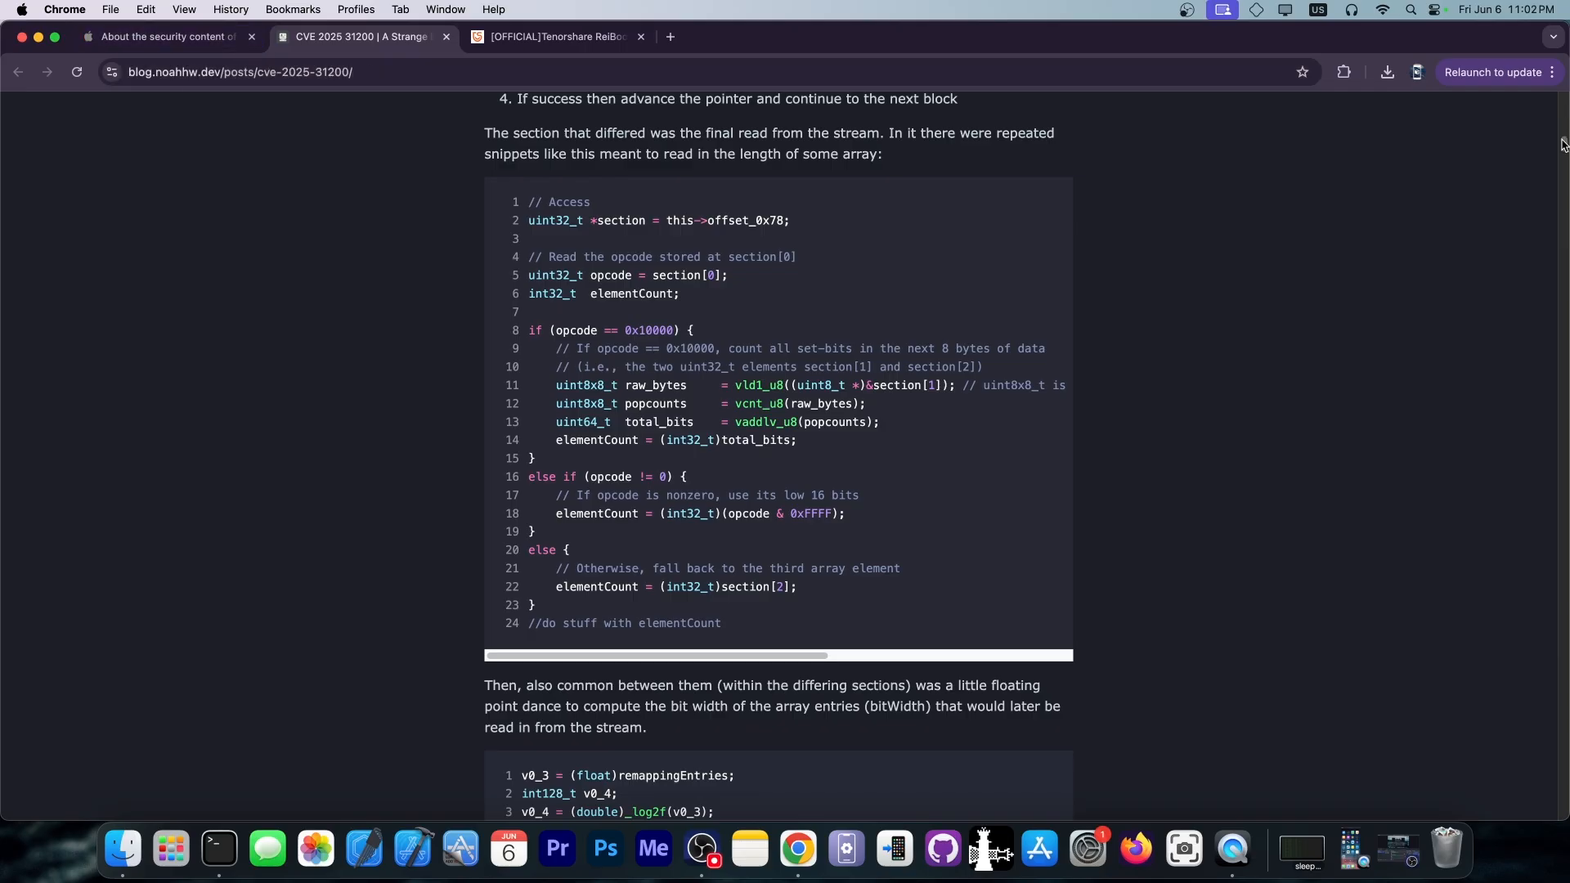
pyautogui.scroll(-3)
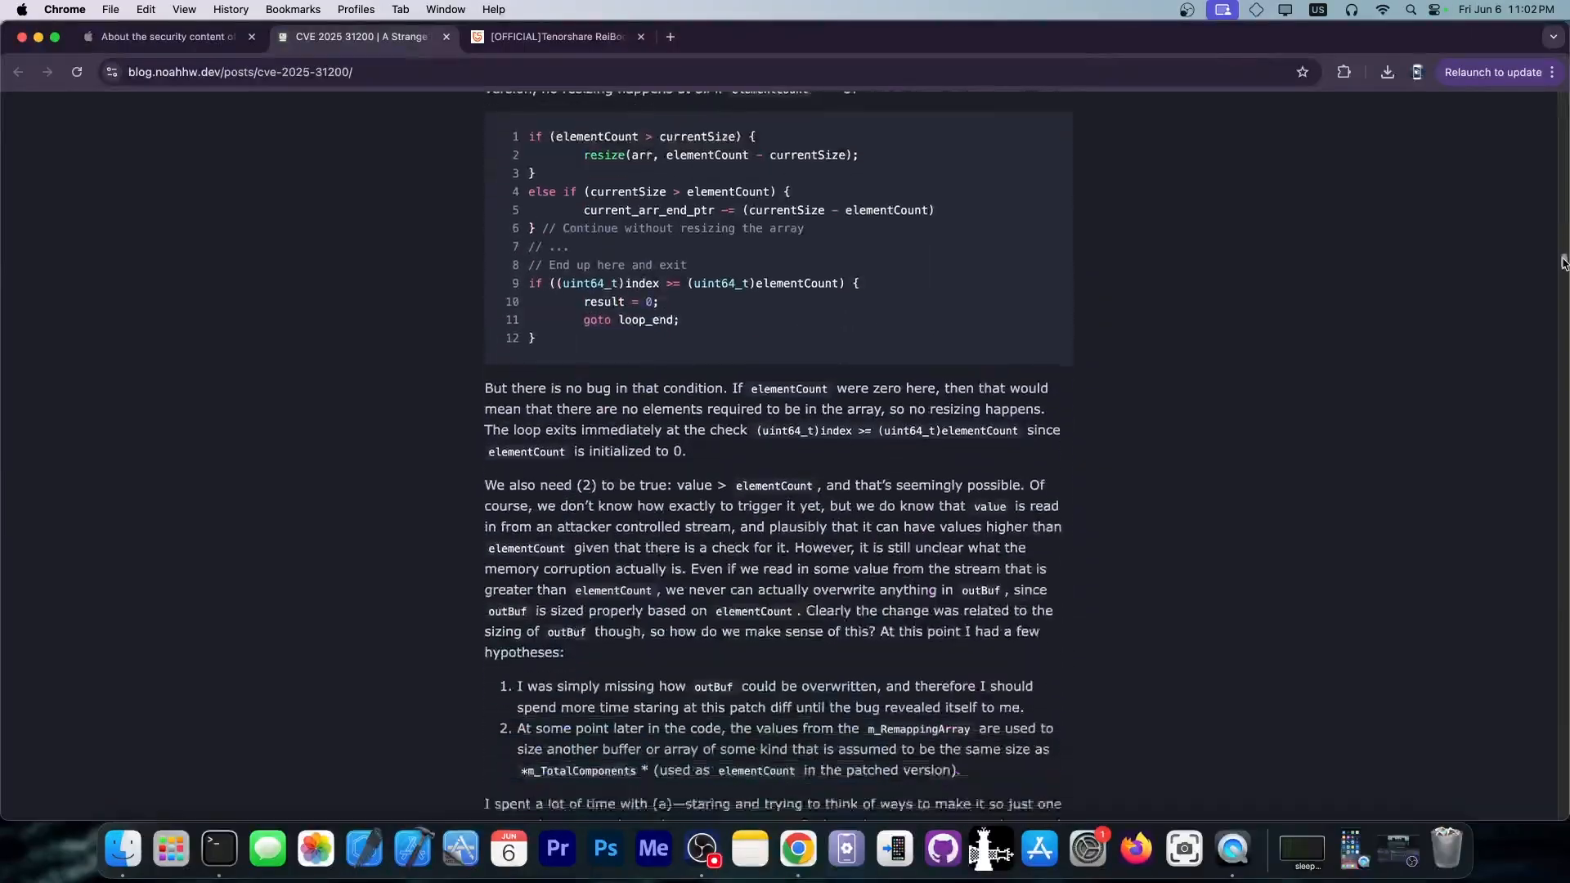
pyautogui.scroll(-3)
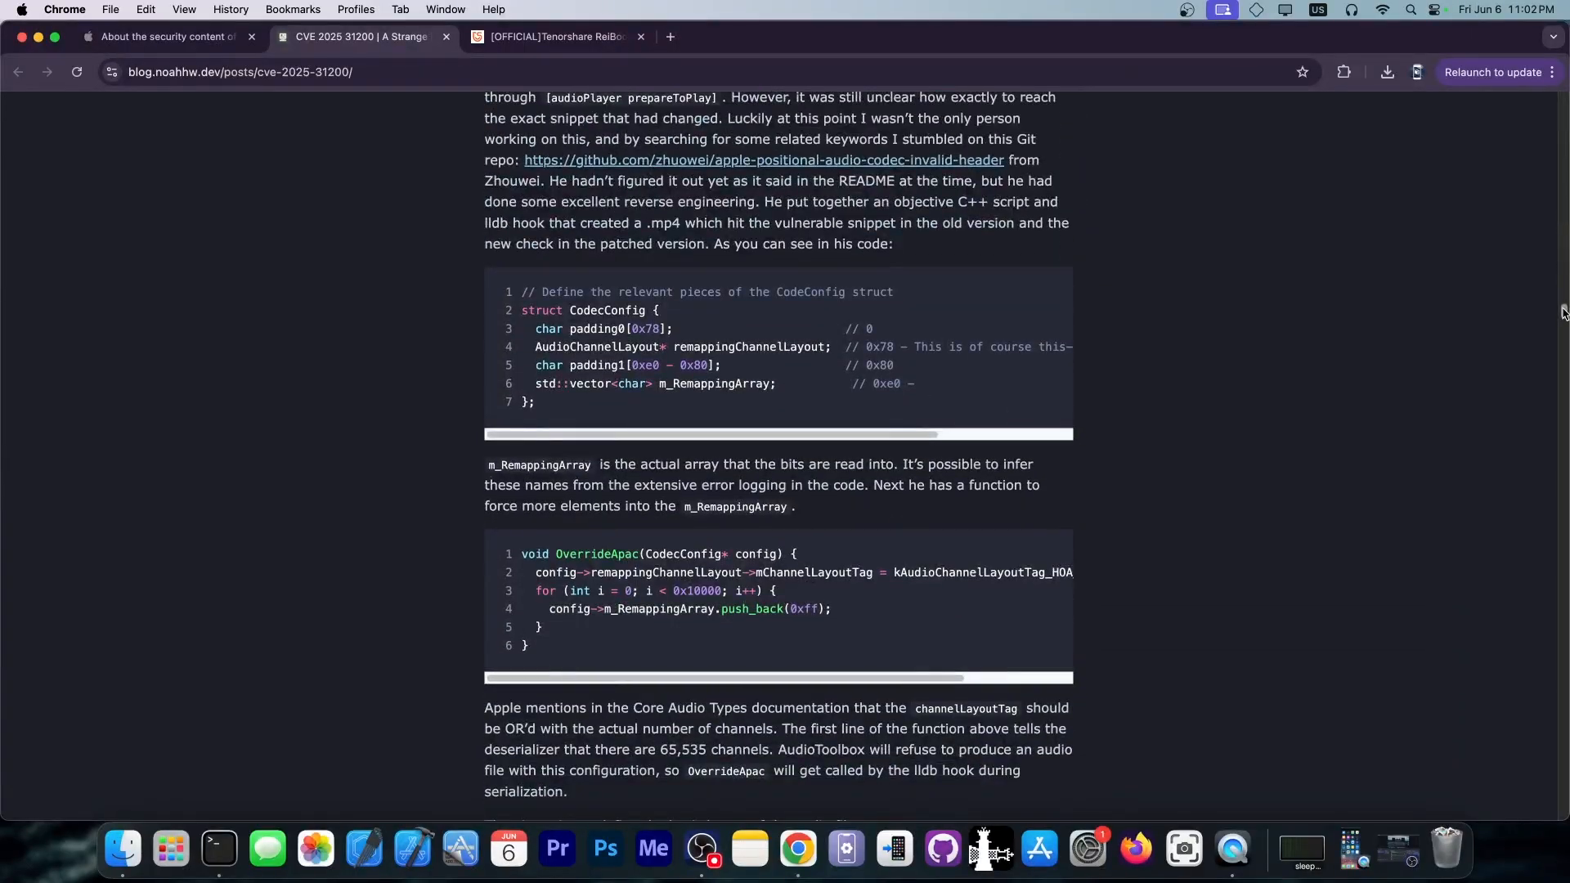
pyautogui.scroll(-3)
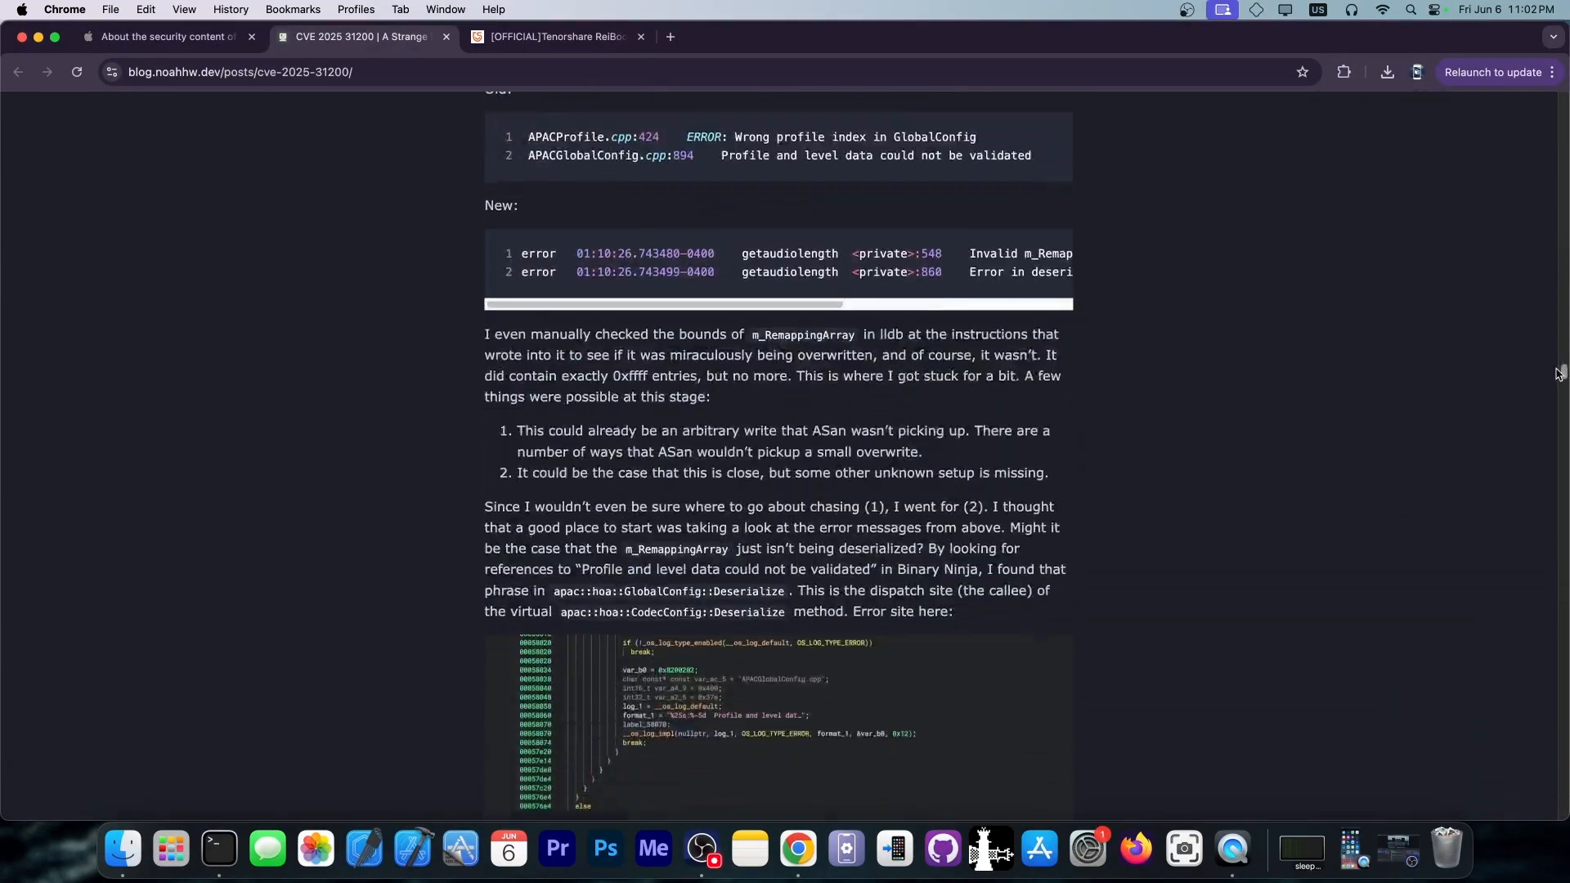
pyautogui.scroll(-3)
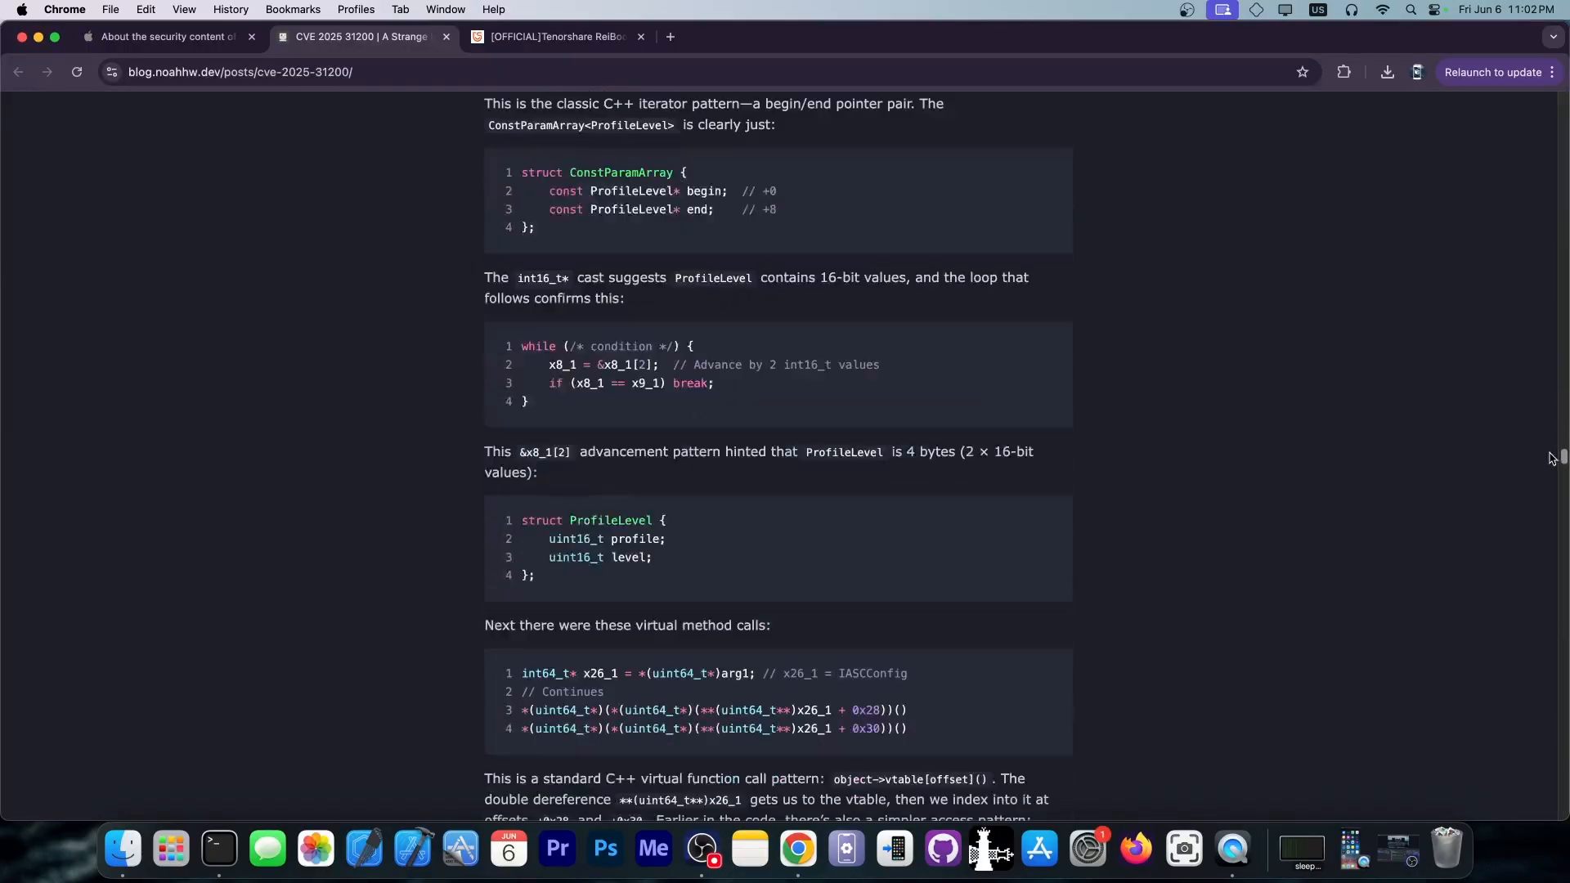
pyautogui.scroll(-3)
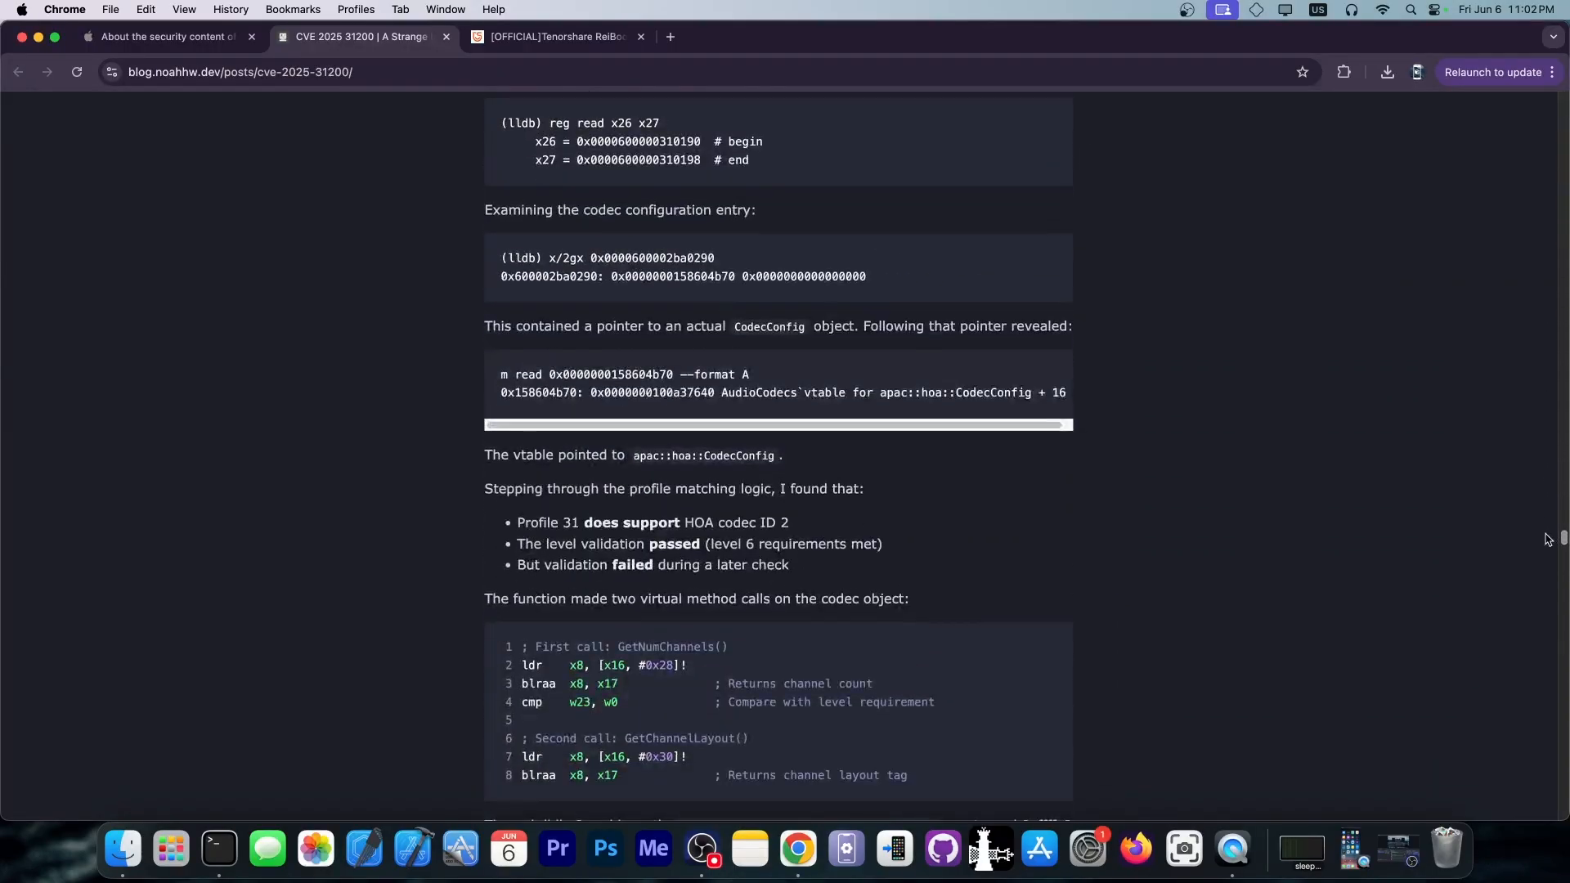
pyautogui.scroll(-3)
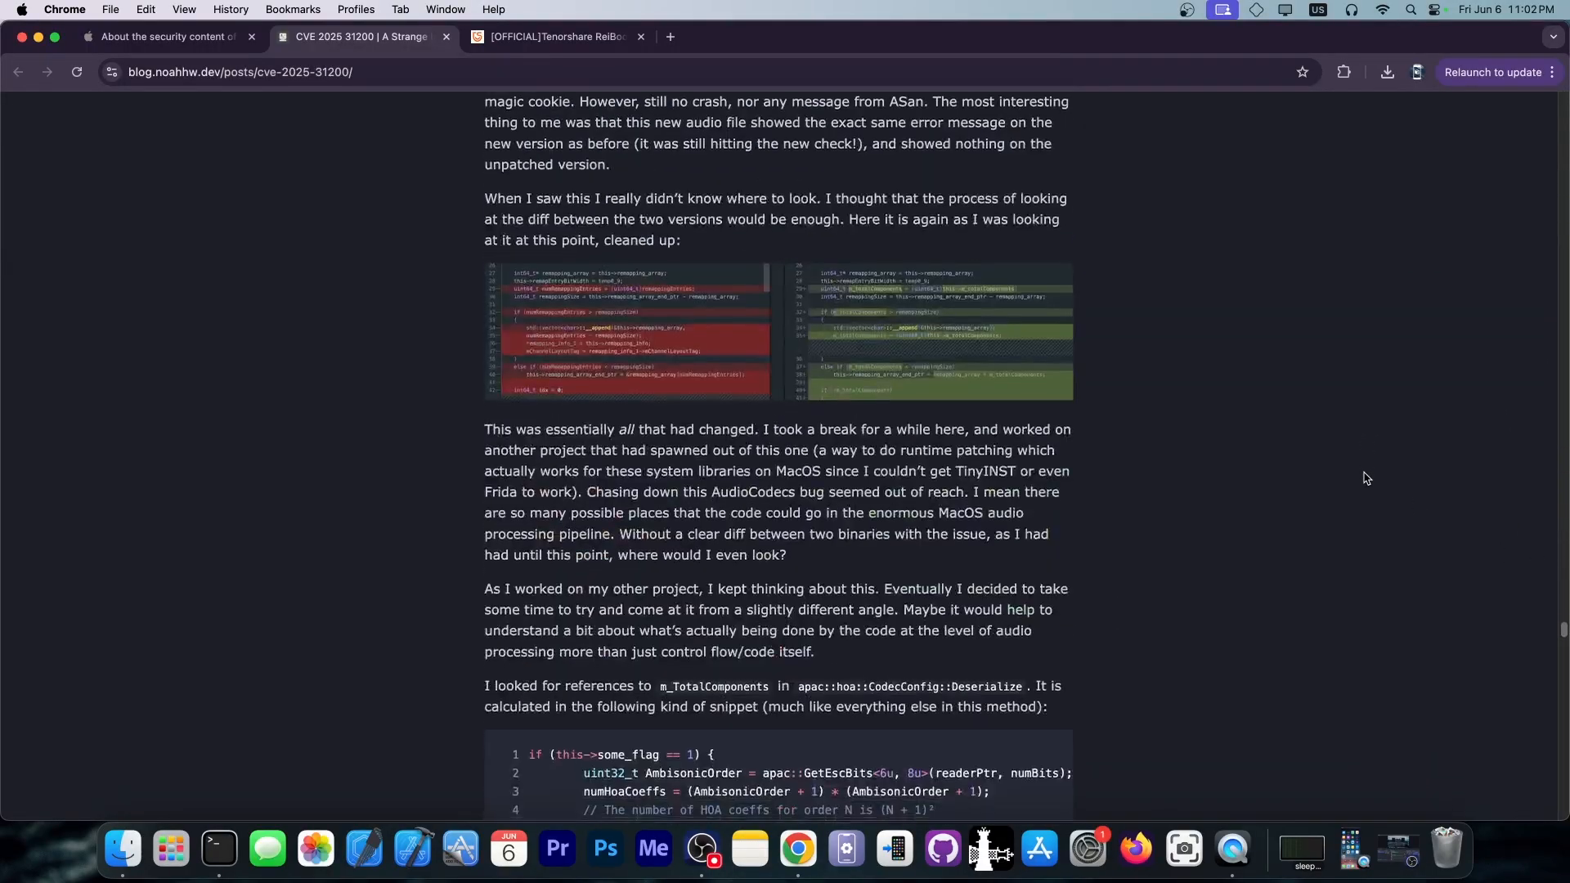
pyautogui.scroll(-3)
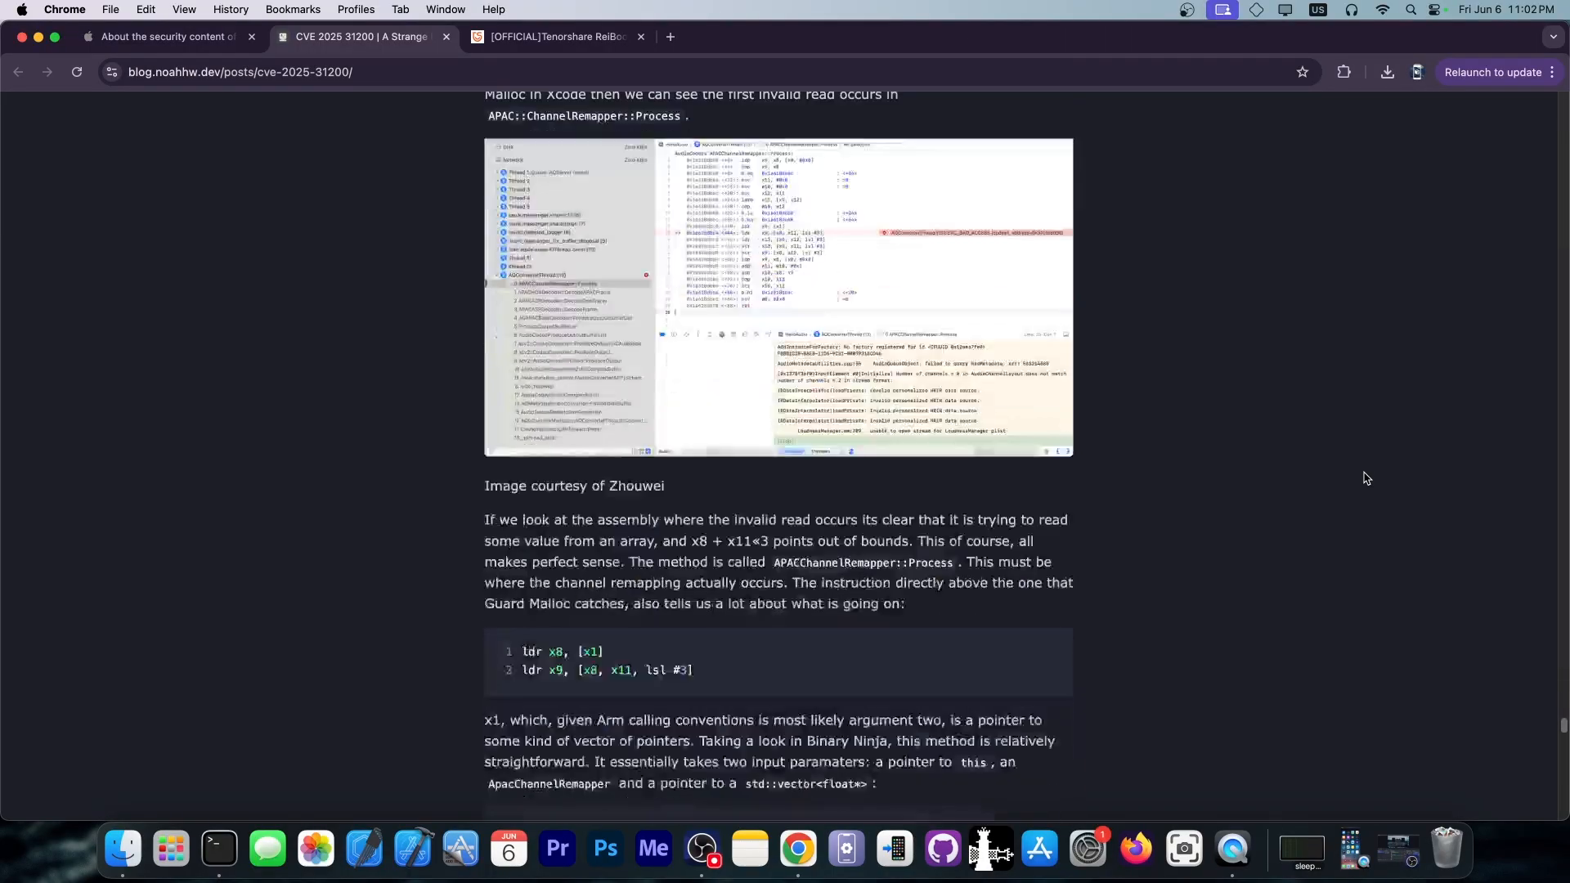
pyautogui.scroll(-3)
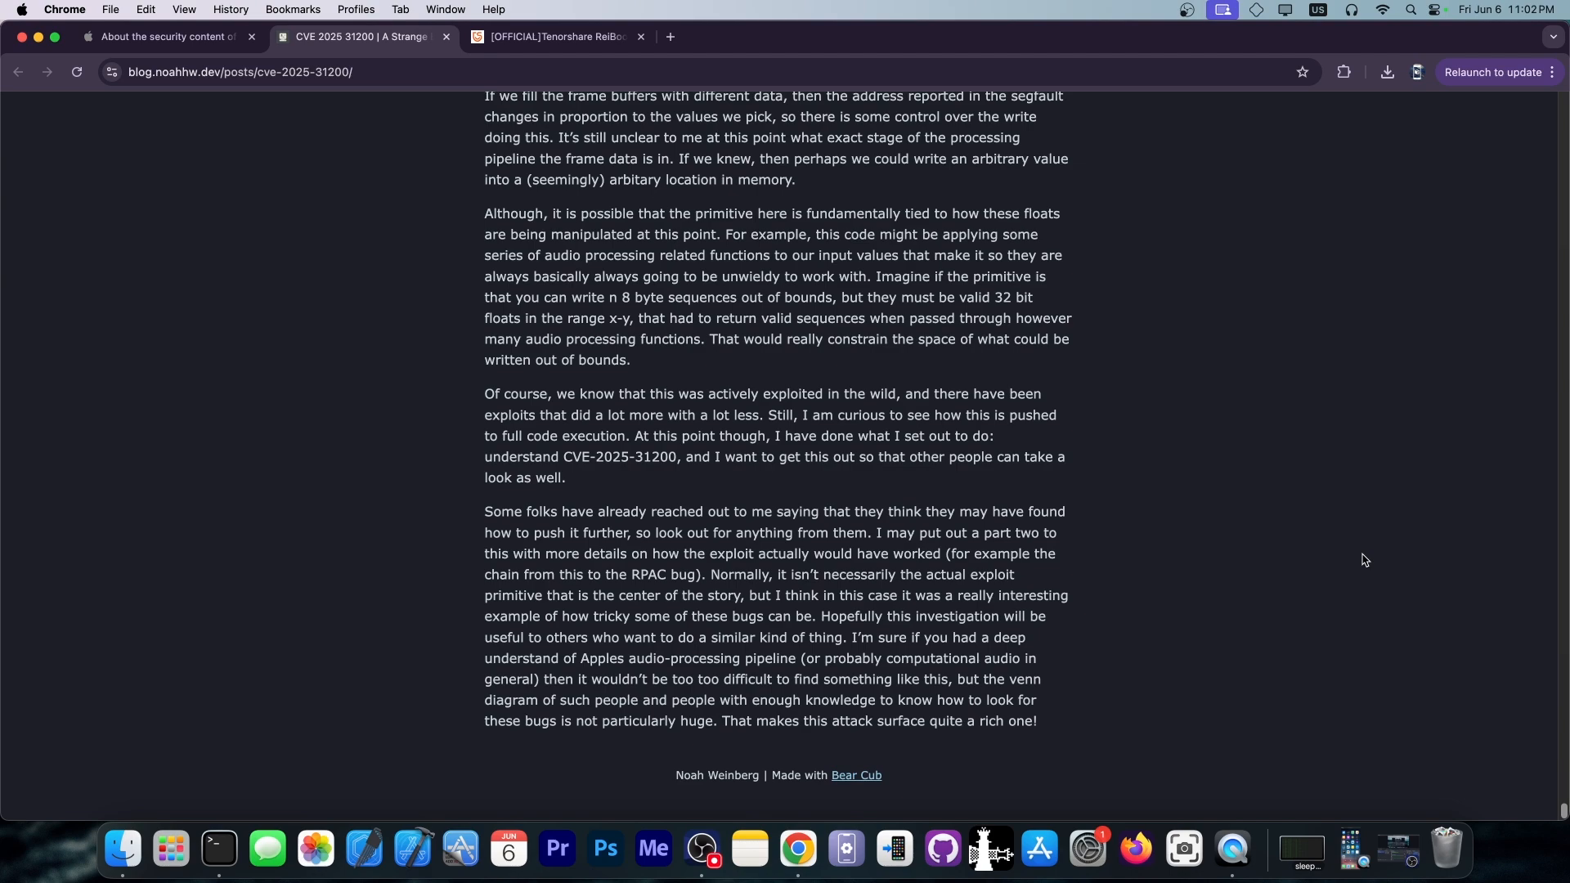
pyautogui.moveTo(610, 154)
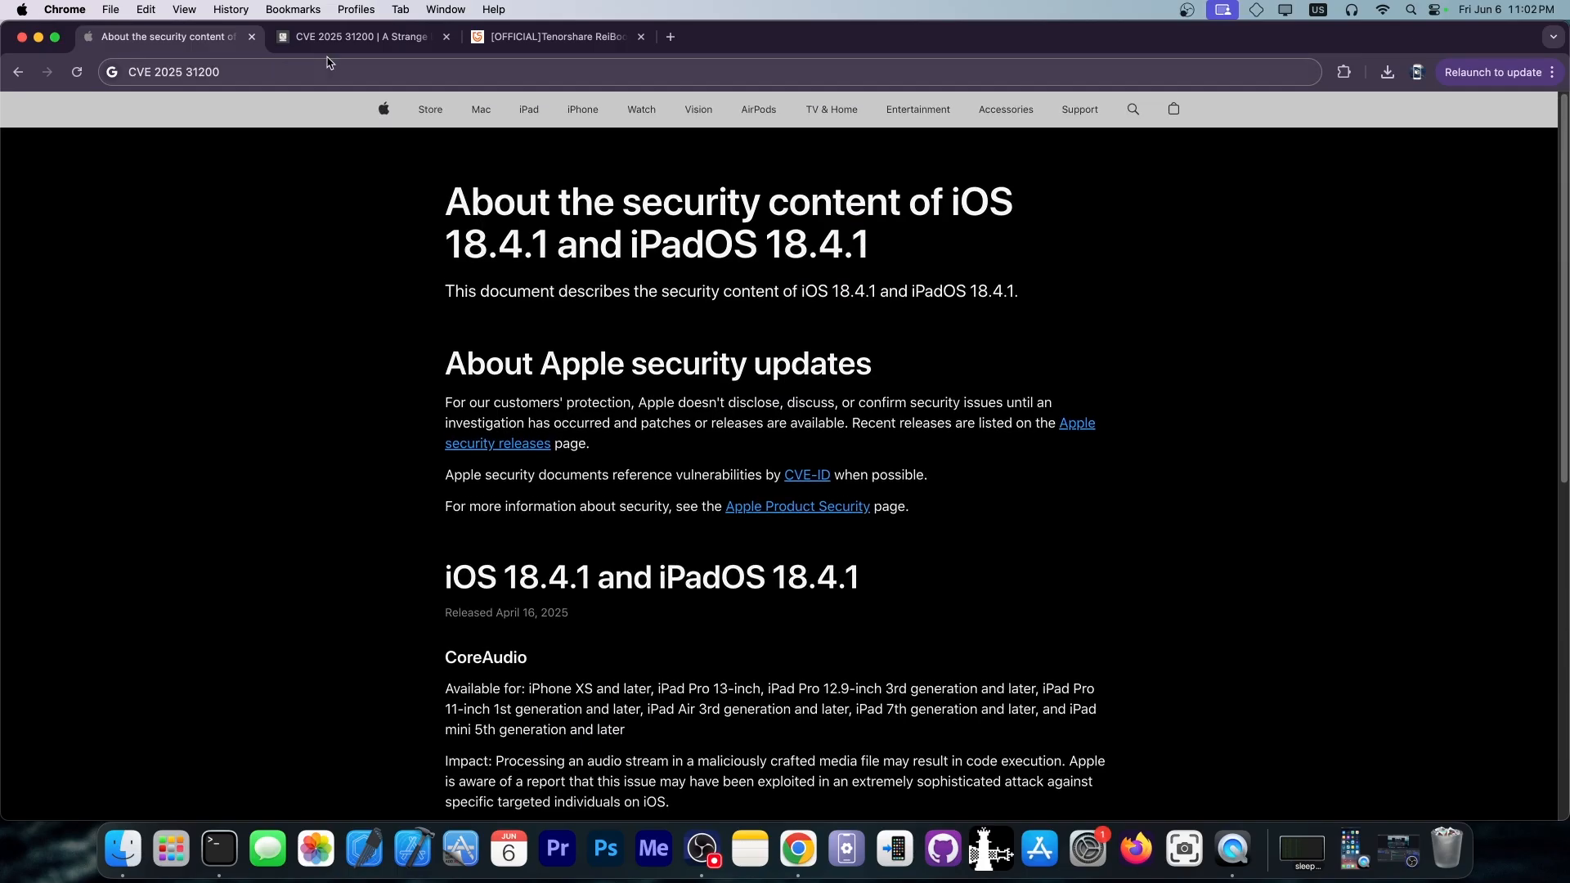
# Step: Flip between the blog and Apple's notes, revisit the CoreAudio entry, and end on the blog post at its top
pyautogui.click(360, 36)
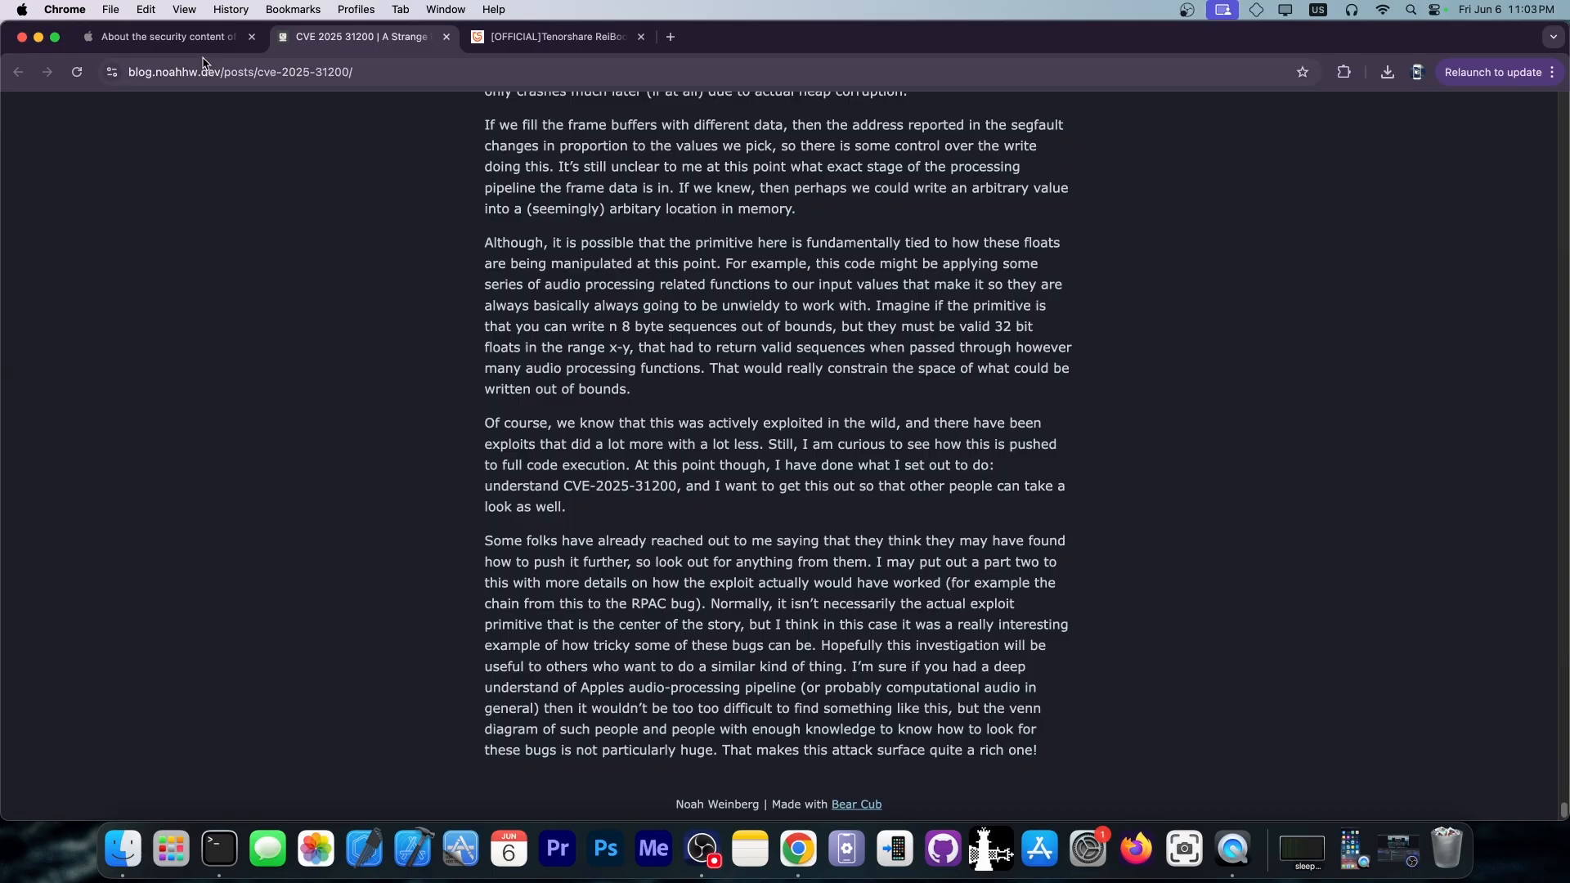
pyautogui.click(165, 37)
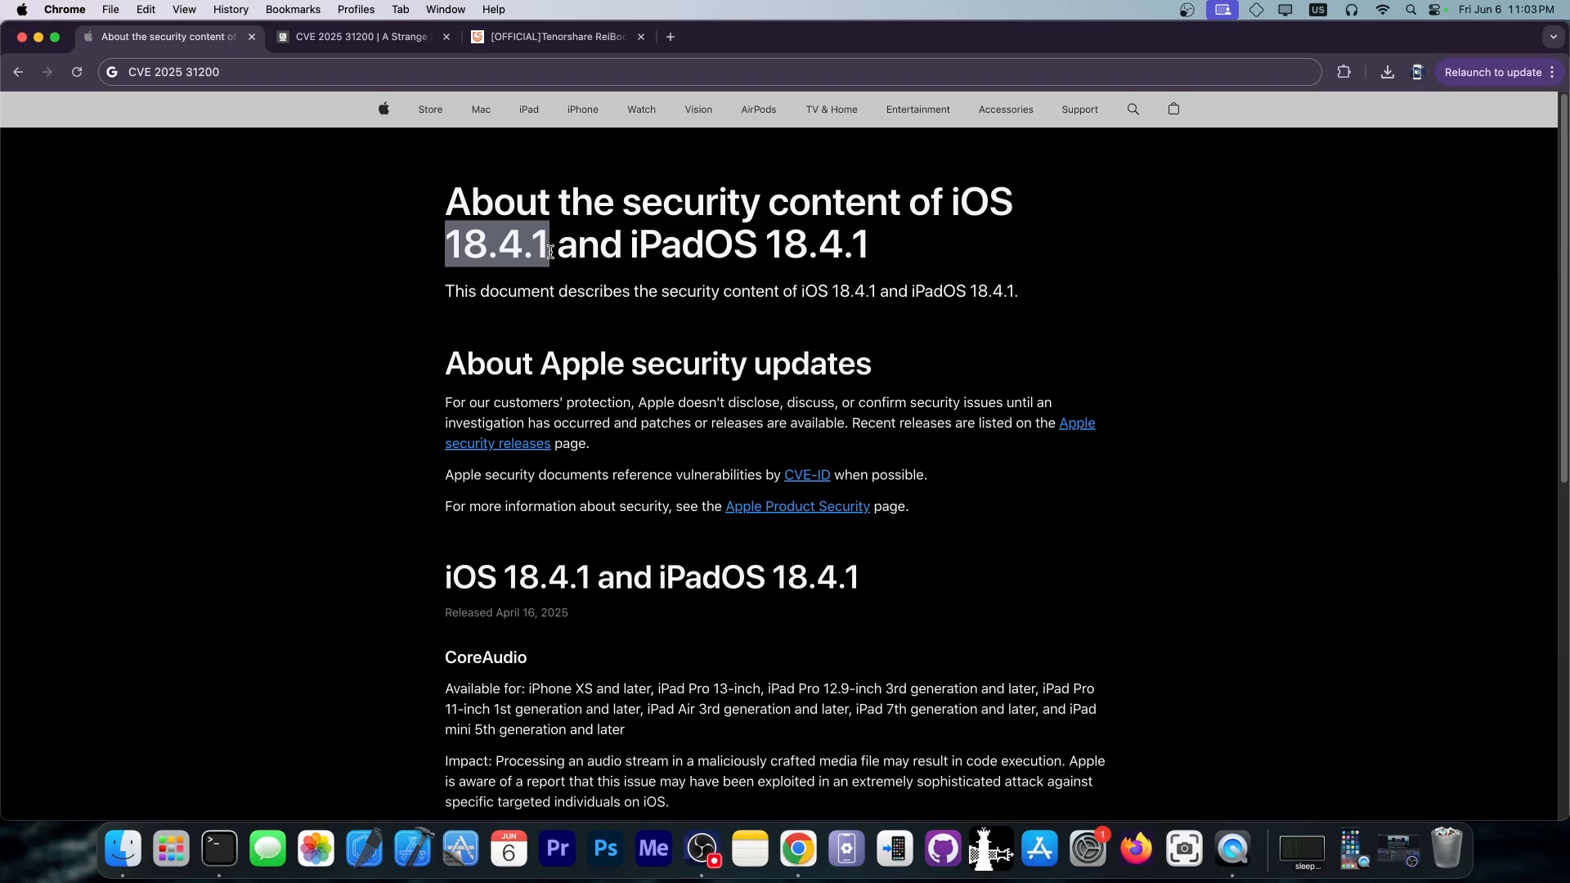
pyautogui.moveTo(614, 507)
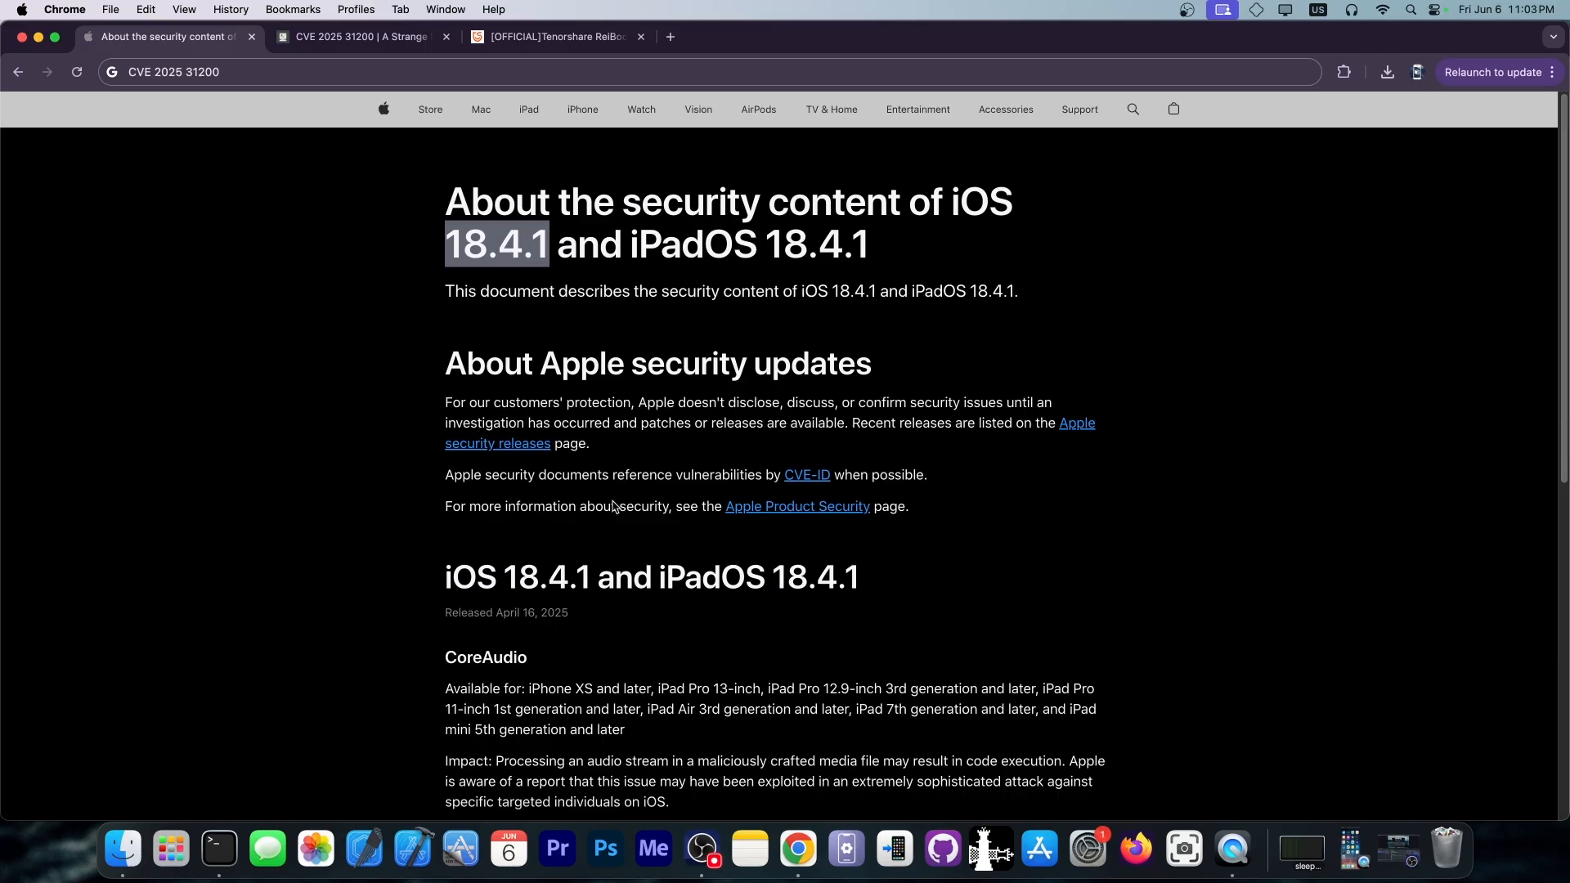
pyautogui.scroll(-3)
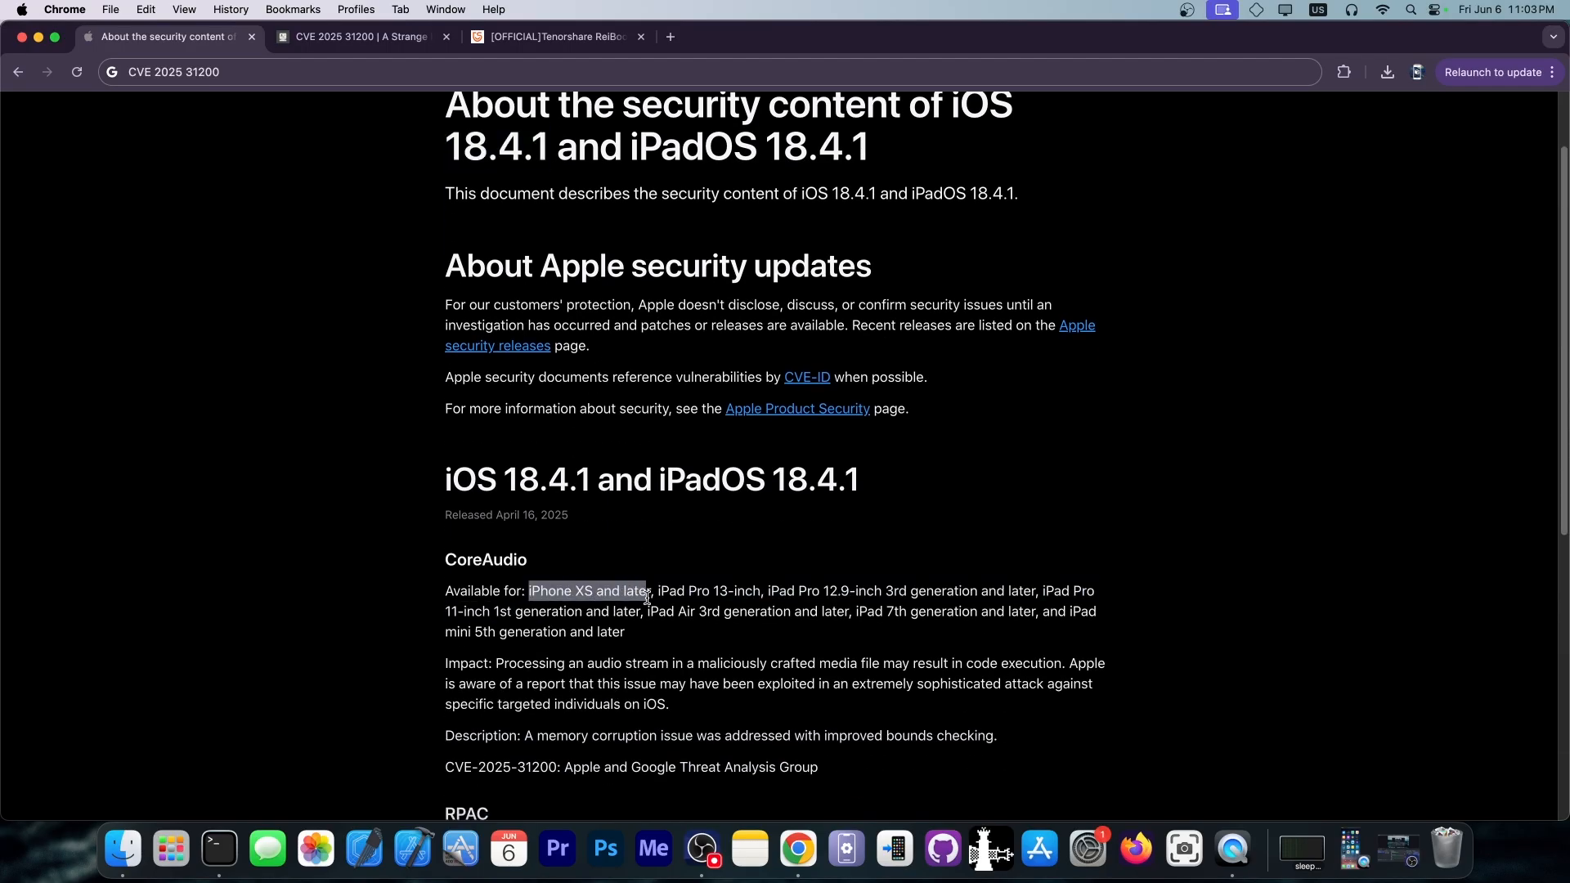
pyautogui.moveTo(430, 340)
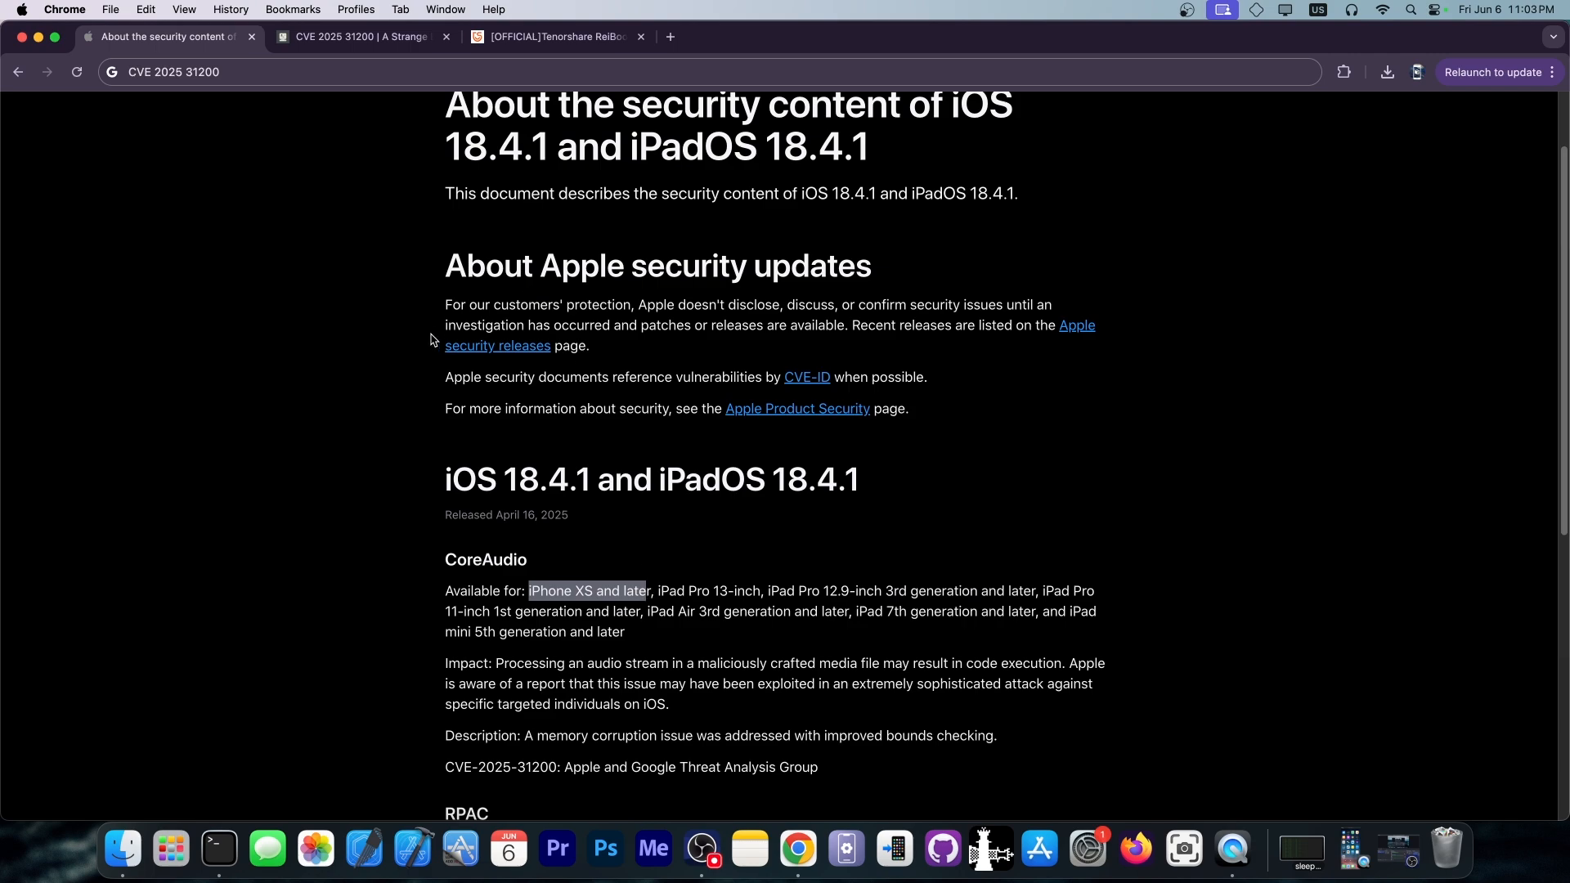
pyautogui.click(359, 36)
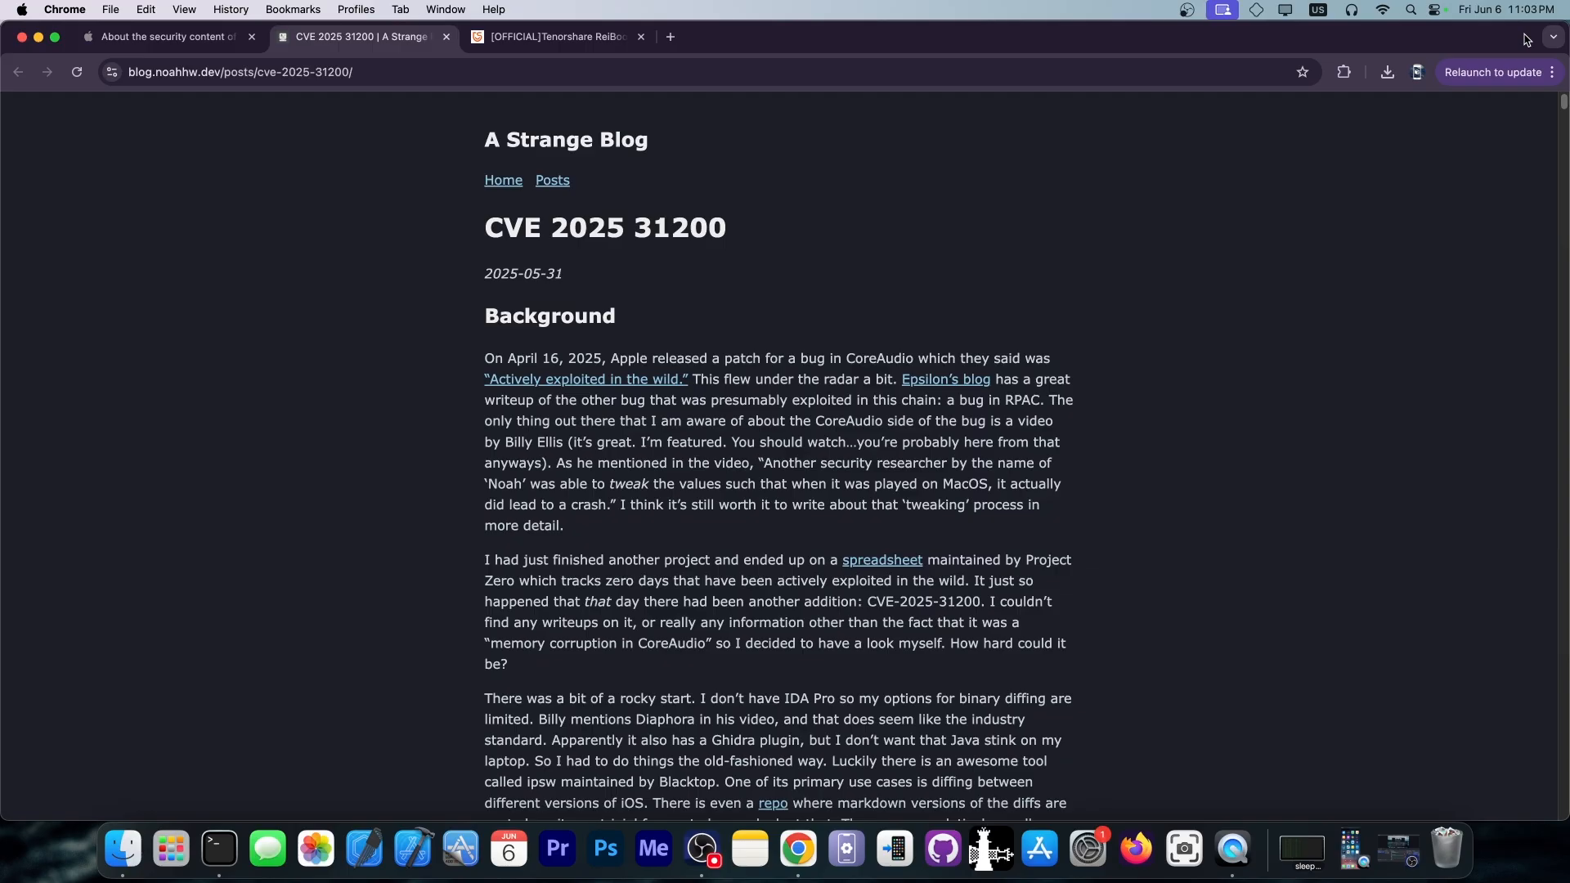
pyautogui.moveTo(528, 140)
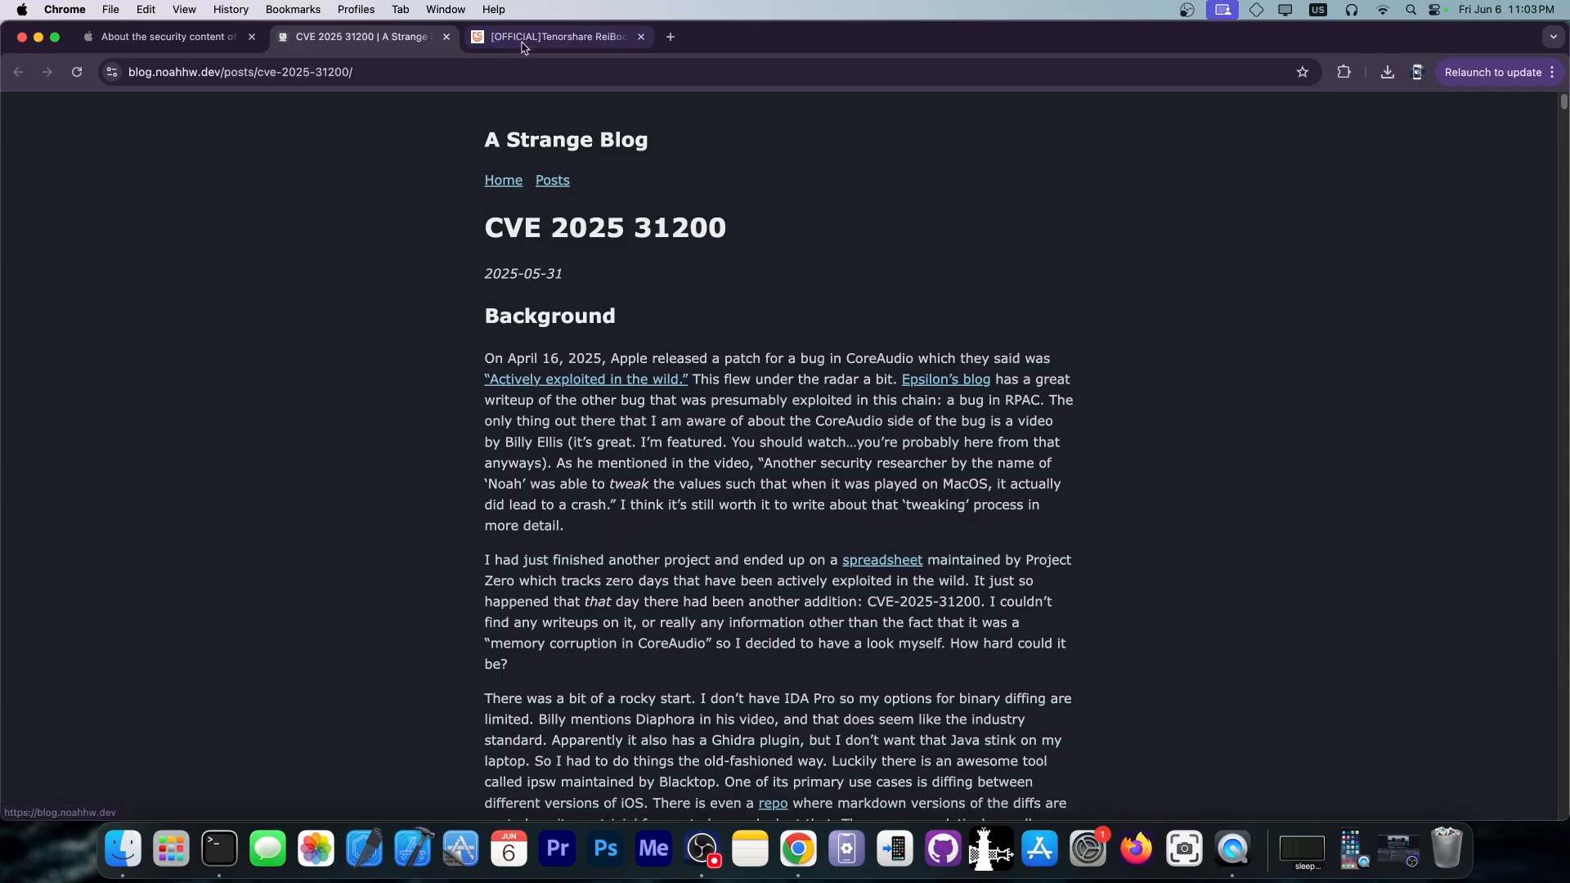
# Step: Switch to the Tenorshare ReiBoot product page showing its AI-powered iOS system repair features
pyautogui.click(554, 38)
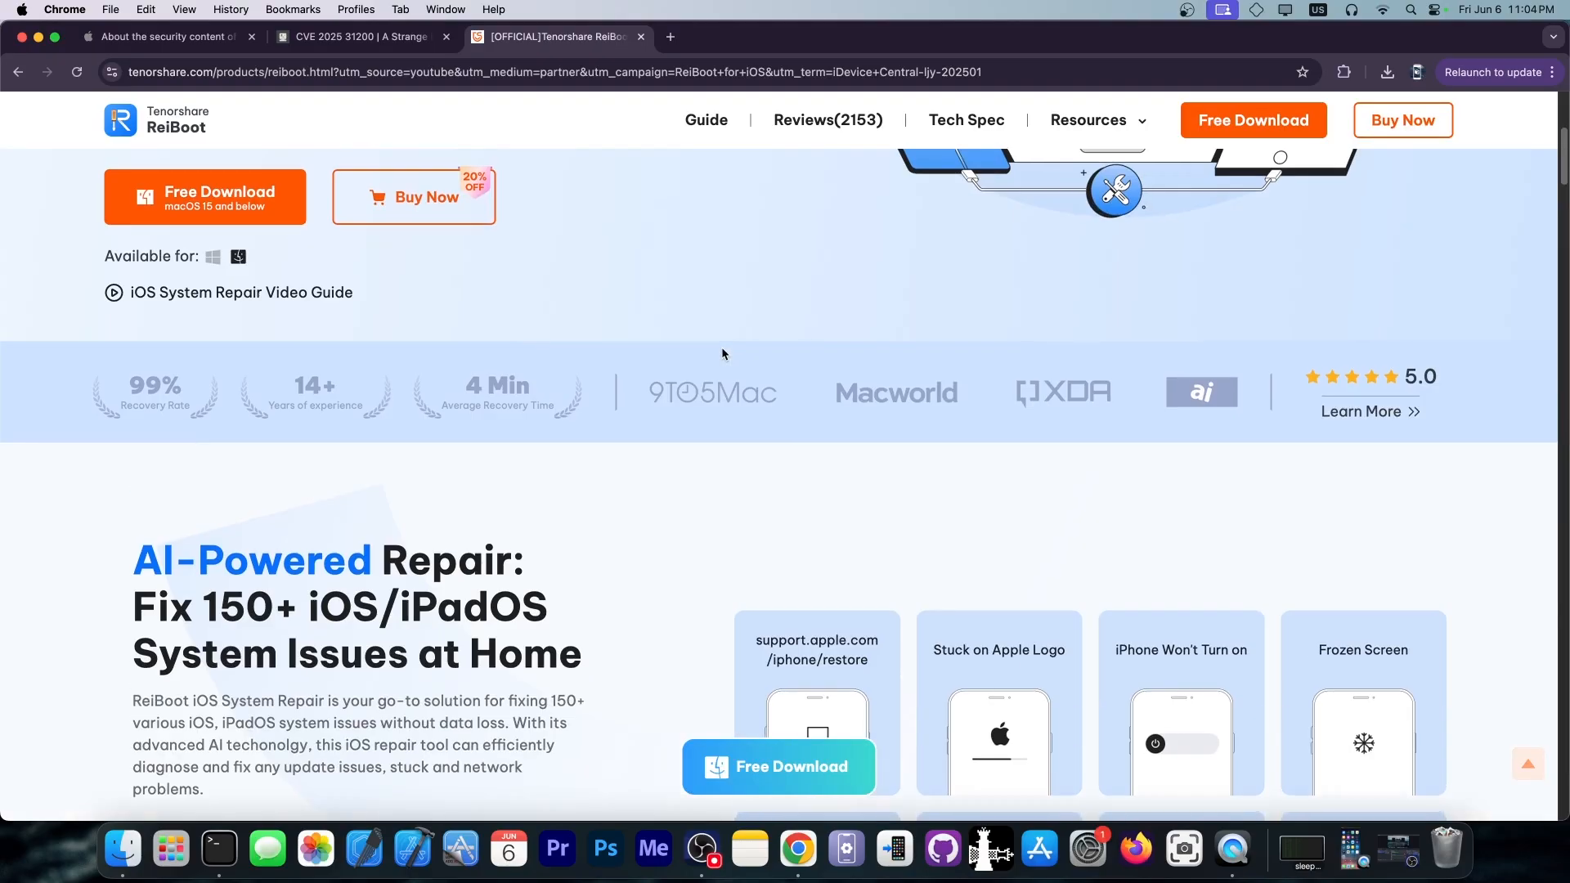
# Step: Hide Chrome to reveal the desktop, leaving the like-and-subscribe overlay showing as subscribed
pyautogui.scroll(3)
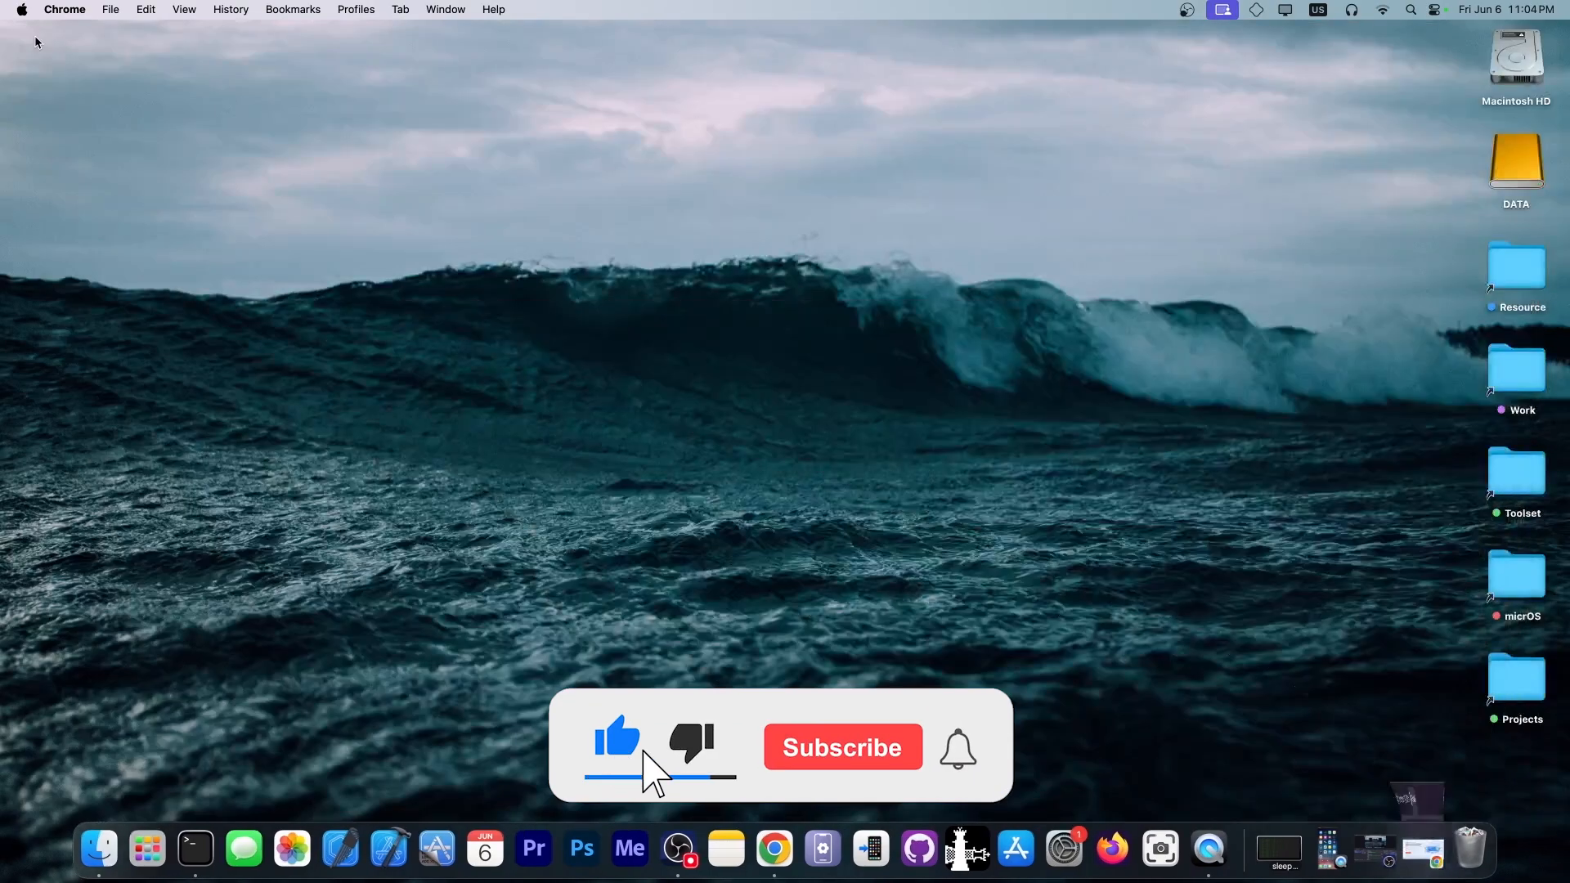
pyautogui.click(840, 747)
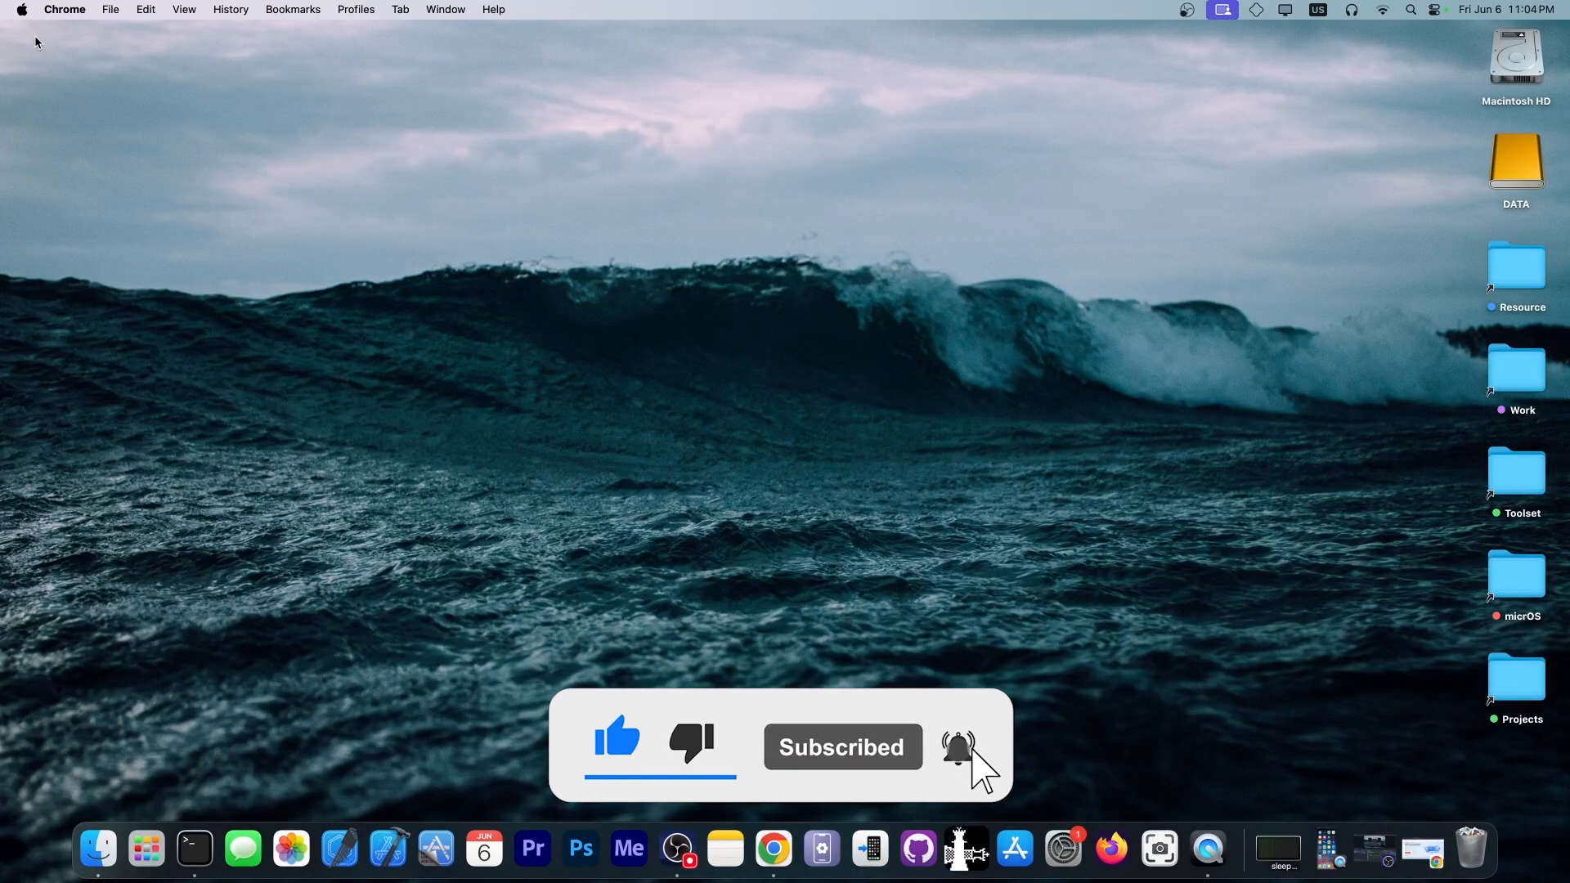